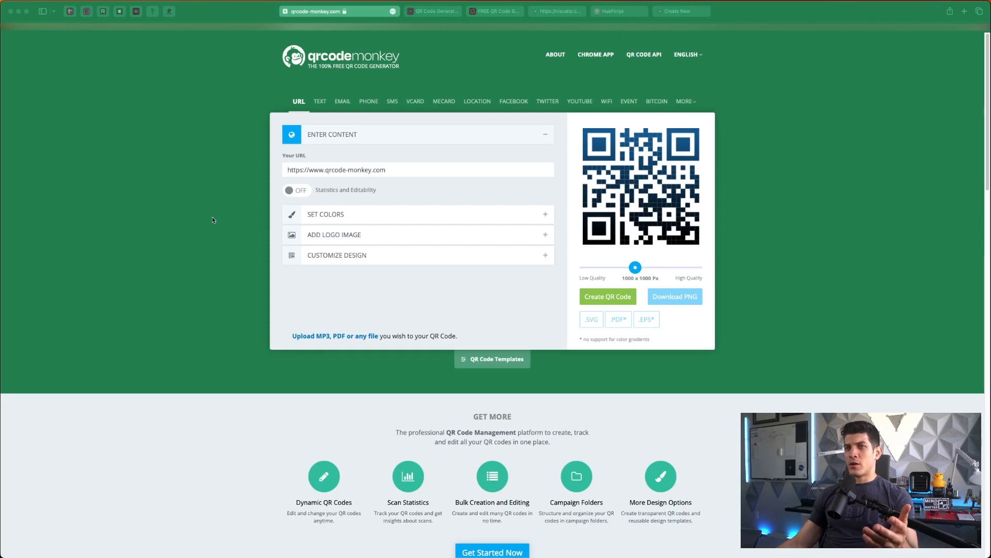
mouse_move(371, 61)
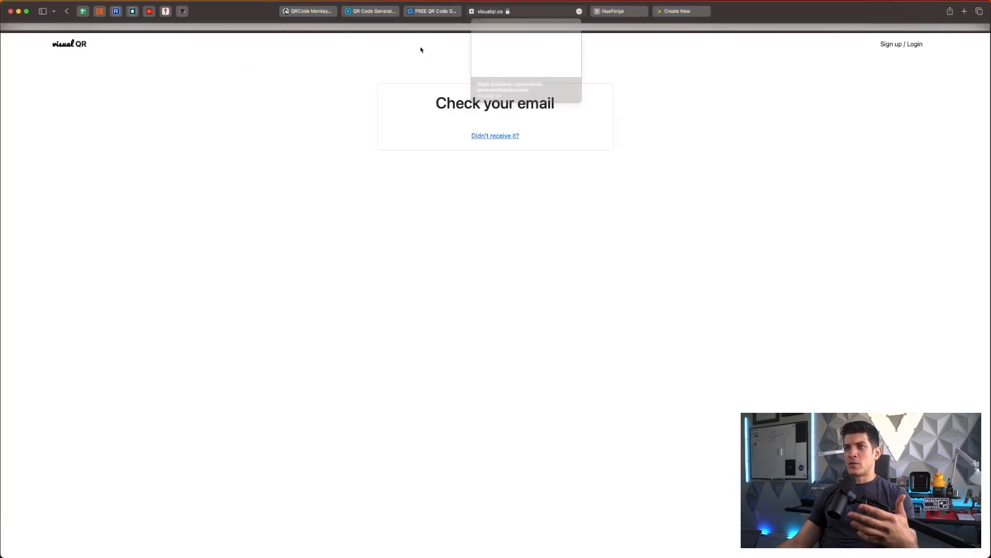
- Replace the QR code's default URL with the CarbonWOD Board Kickstarter link and expand colour settings
left_click(308, 11)
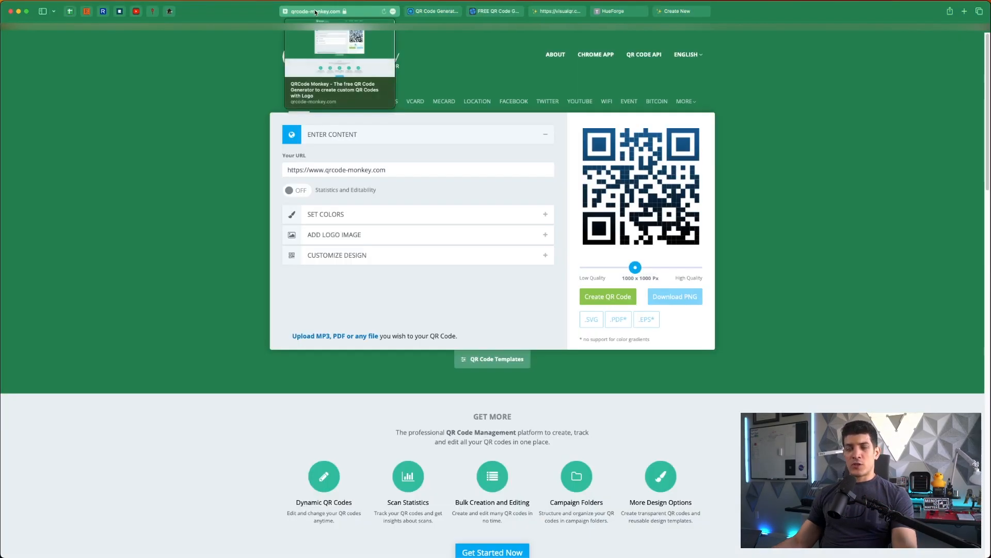
mouse_move(238, 177)
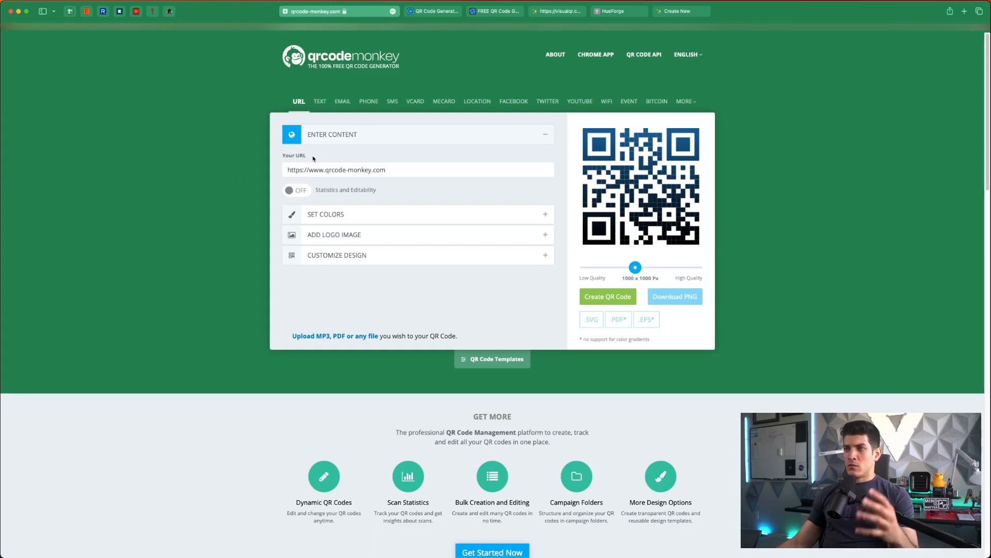
double_click(337, 170)
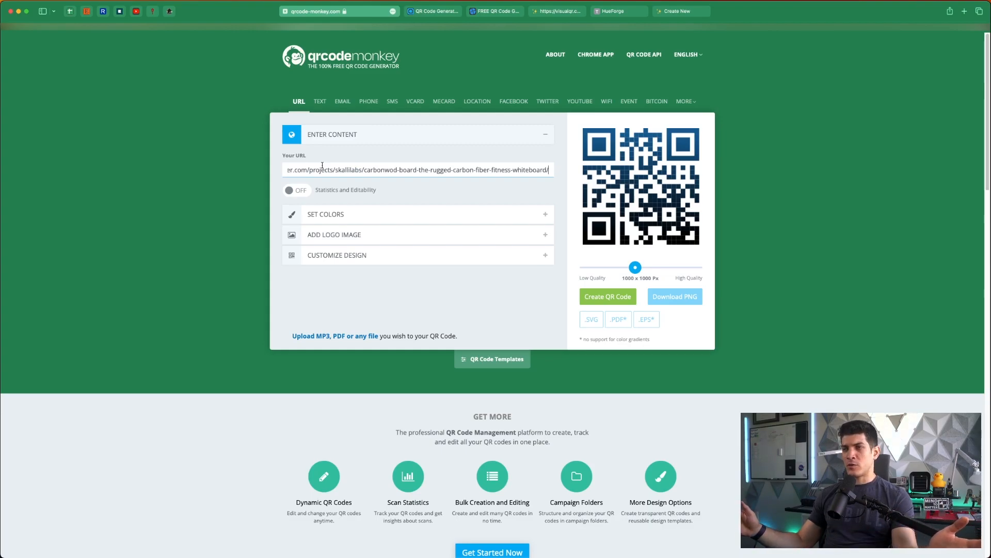
left_click(325, 214)
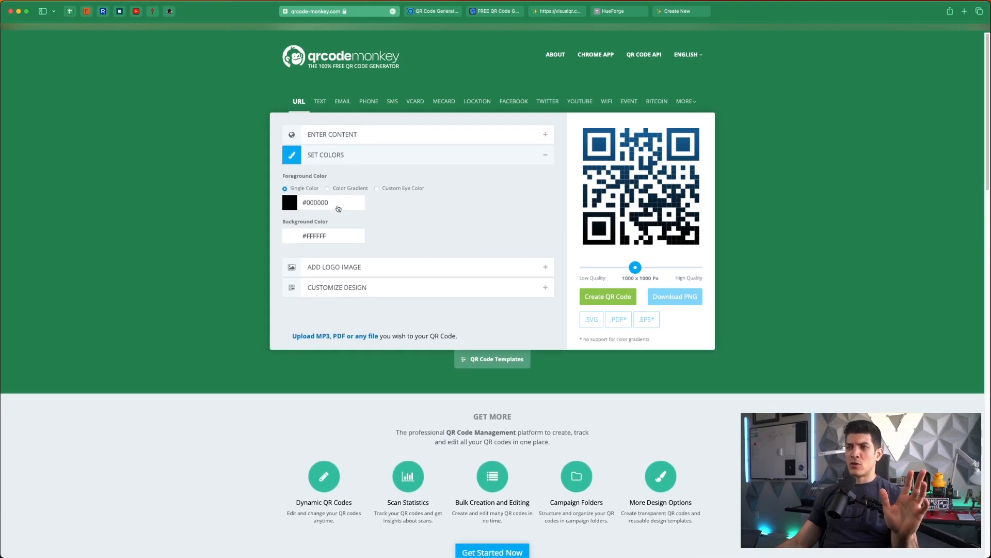
mouse_move(379, 206)
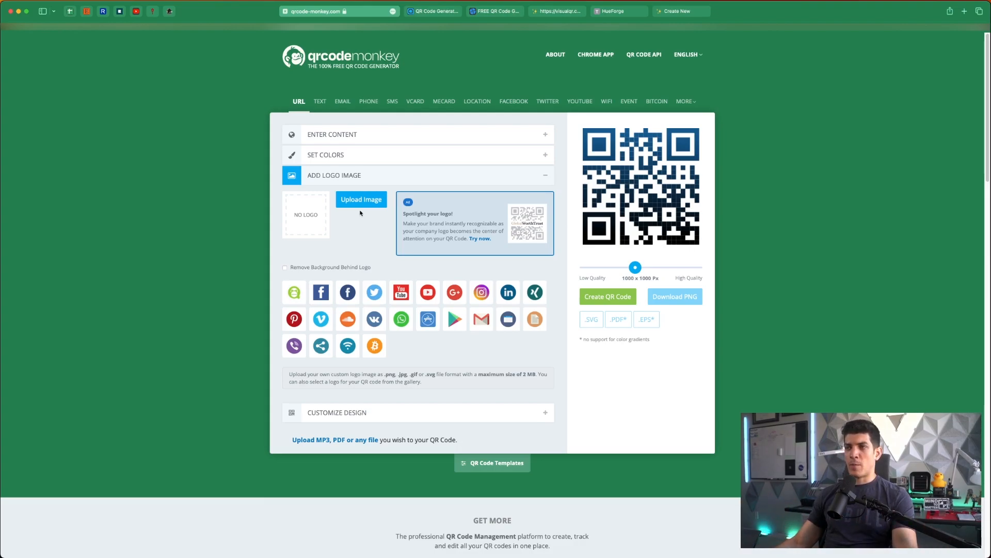
- Upload the square logo, remove the background behind it, and regenerate the QR code
left_click(361, 199)
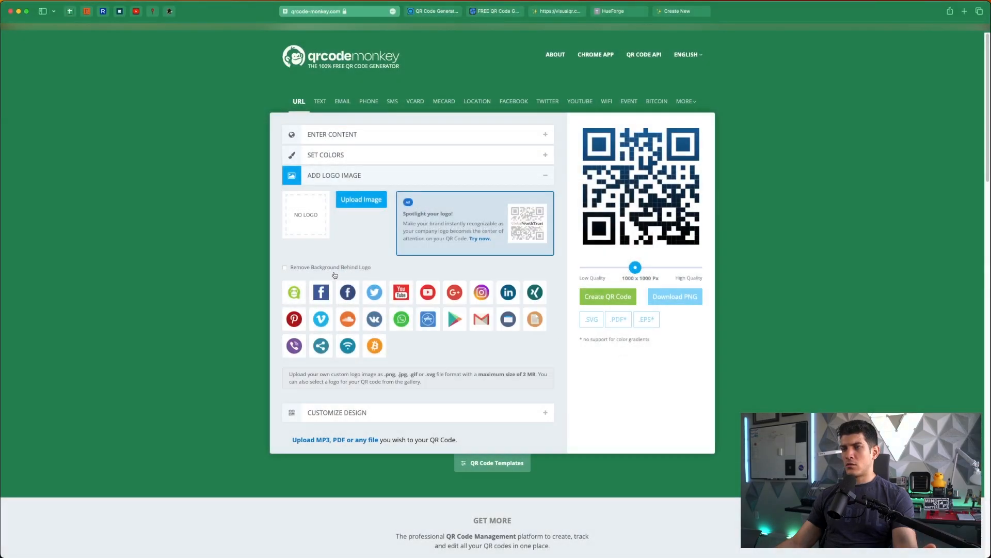
left_click(361, 199)
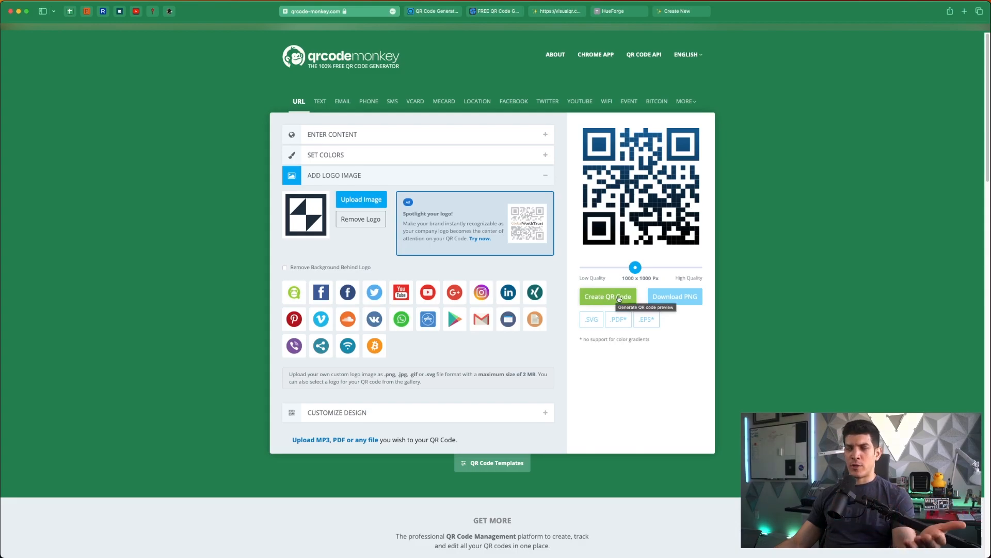
left_click(607, 297)
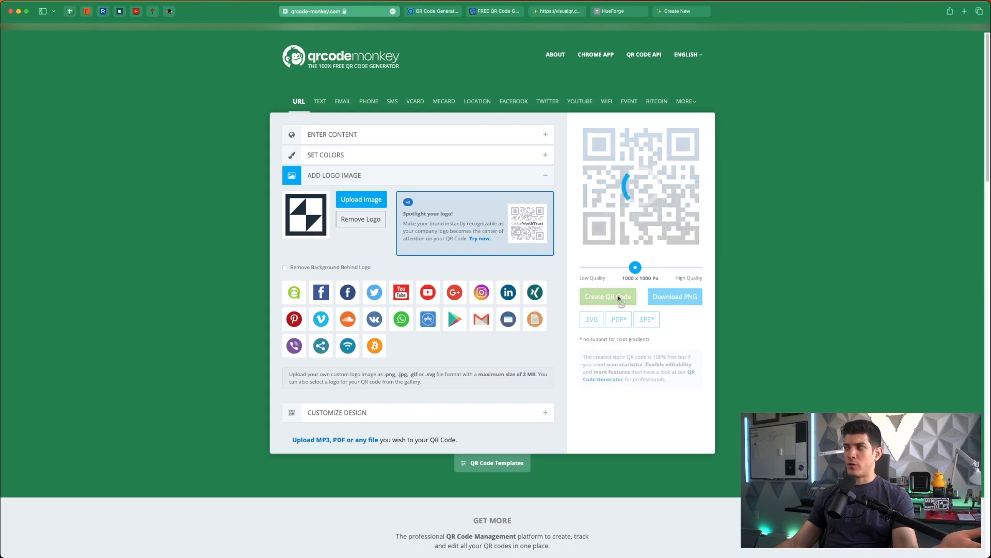
left_click(608, 297)
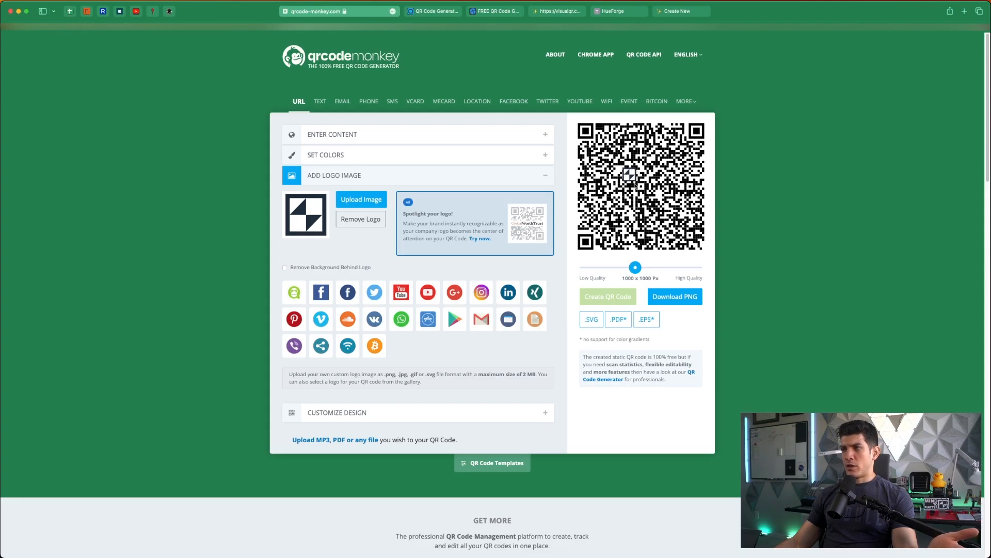
mouse_move(346, 237)
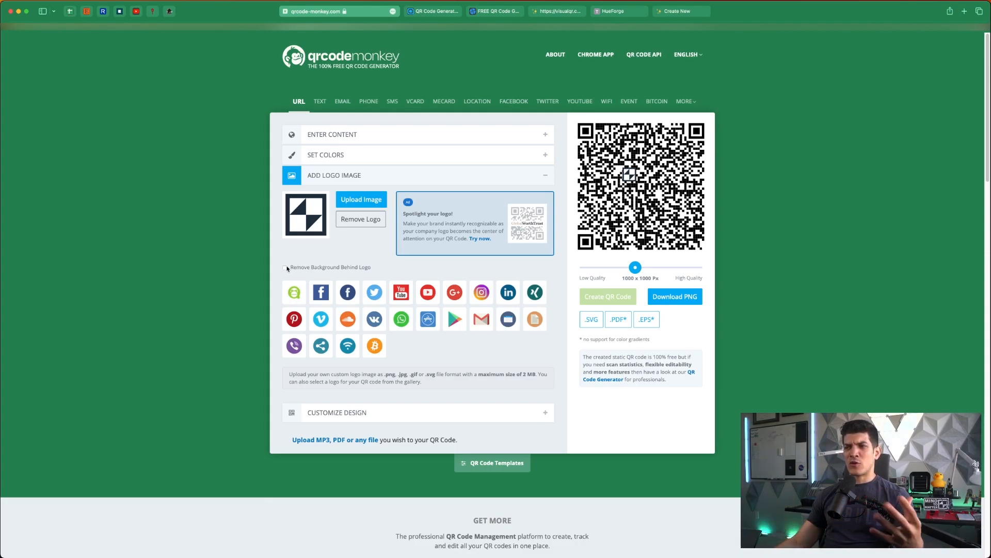
left_click(285, 268)
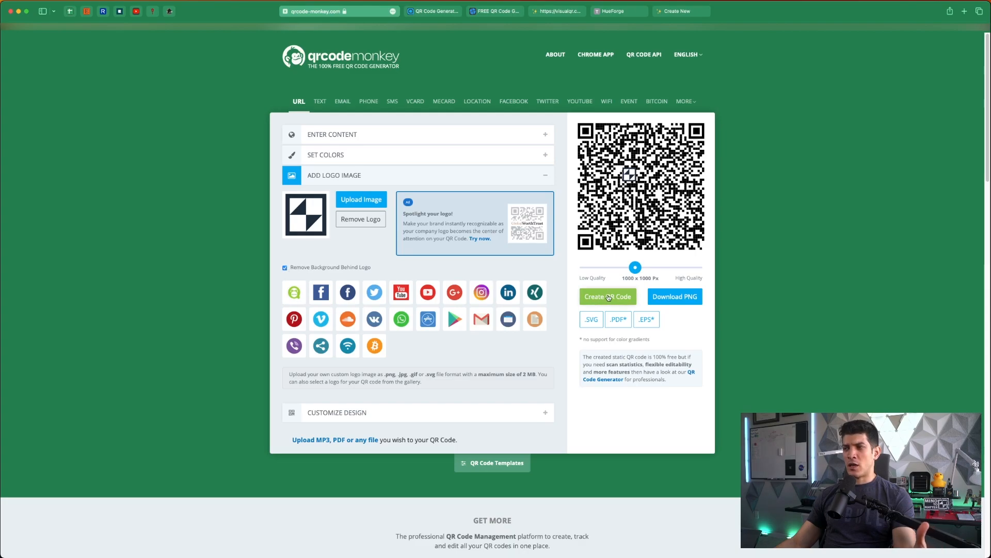
left_click(607, 297)
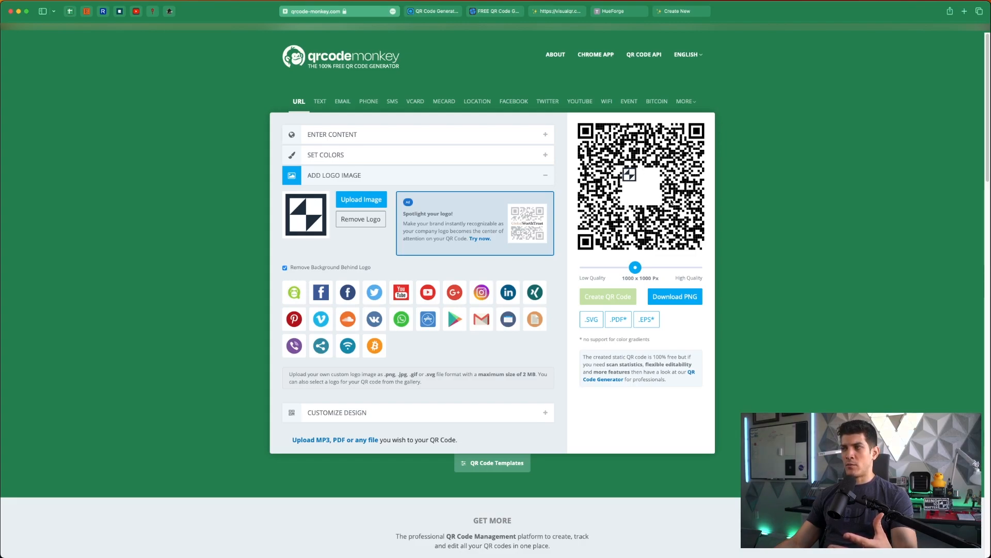
- Switch the QR body to dots, set quality to 2000 × 2000 px, and download as SVG
left_click(336, 195)
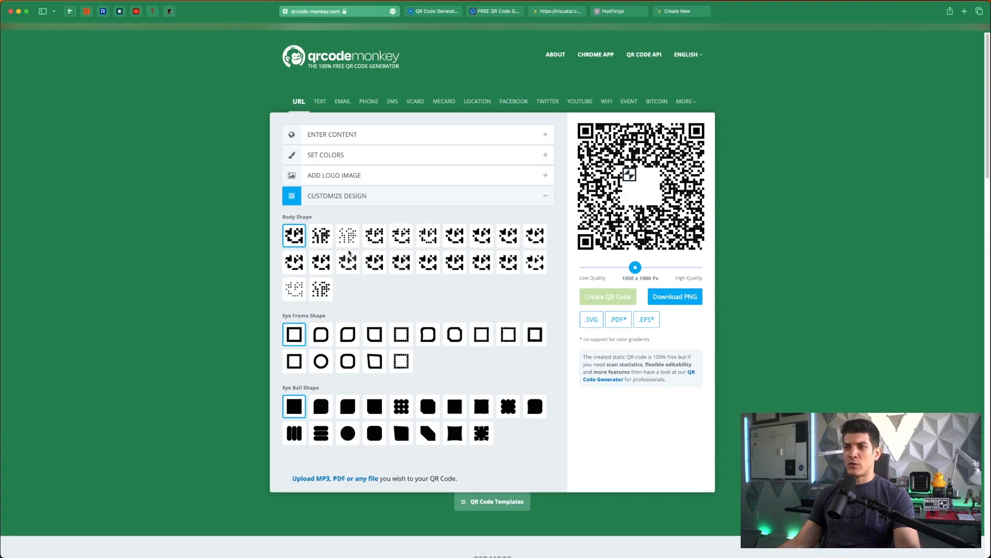
left_click(347, 235)
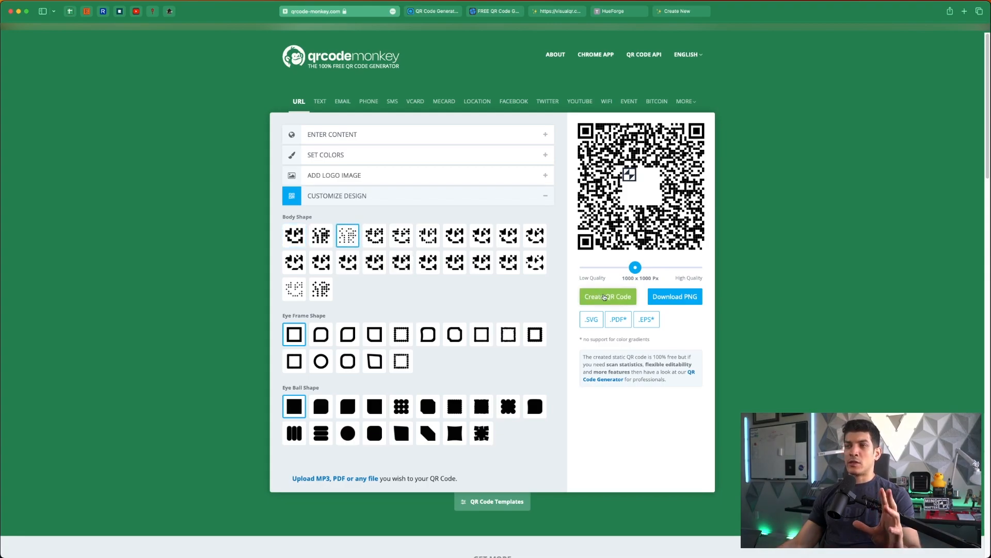
left_click(608, 297)
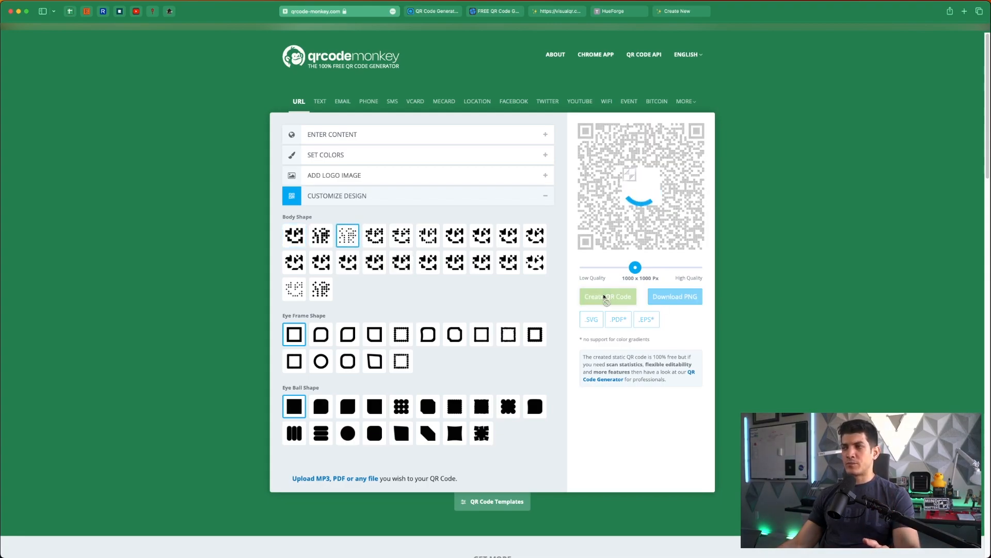
left_click(608, 297)
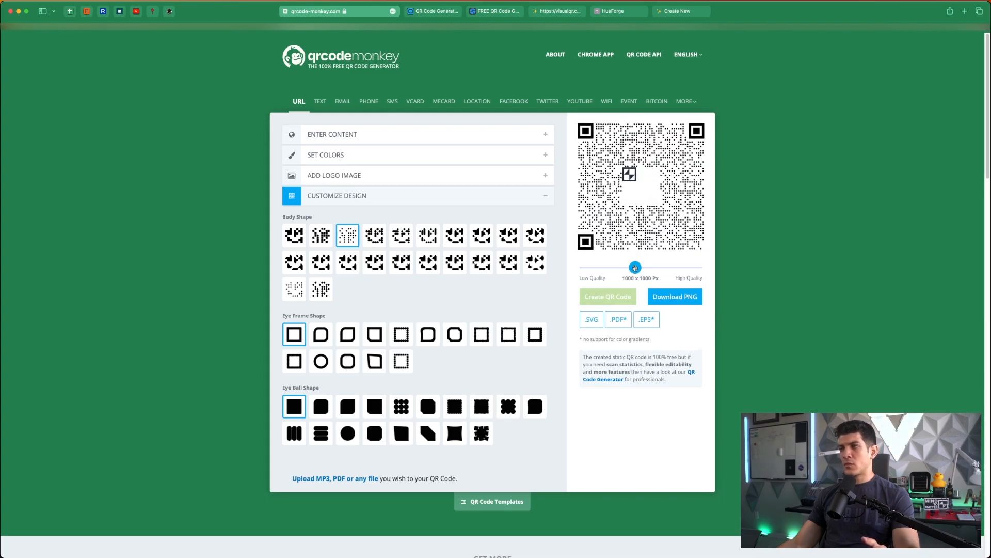
left_click_drag(635, 267, 696, 267)
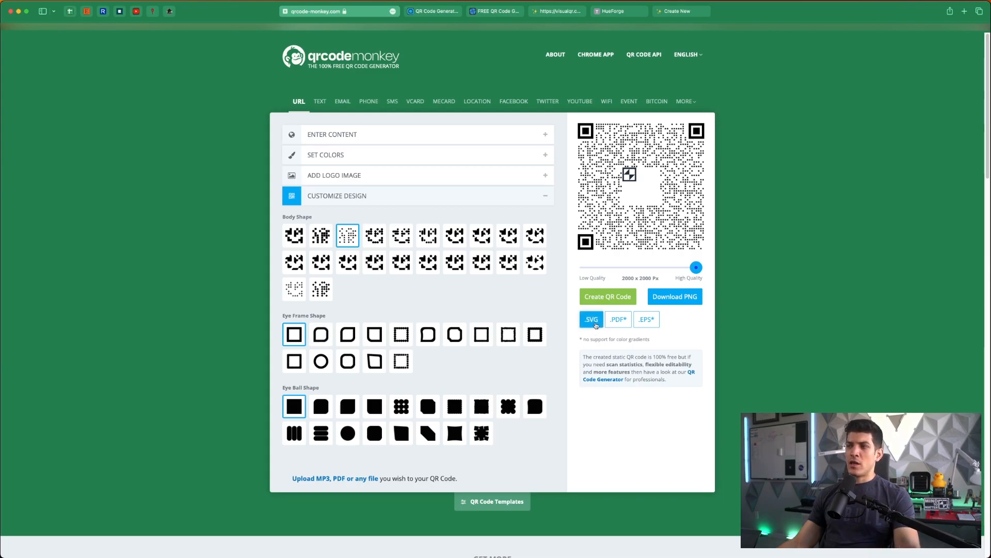
left_click(591, 319)
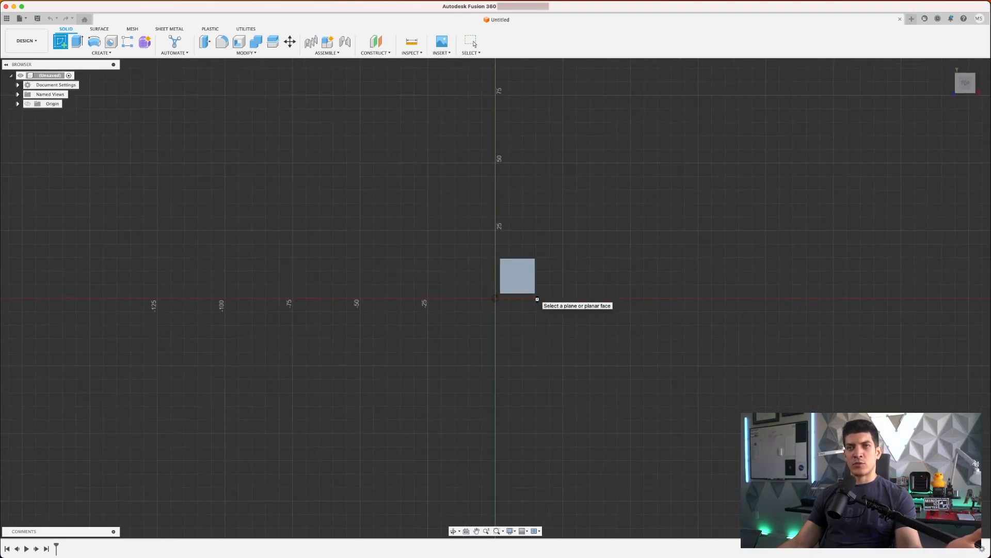
- Start a sketch on a plane and insert the dotted QR code SVG from the computer
left_click(516, 277)
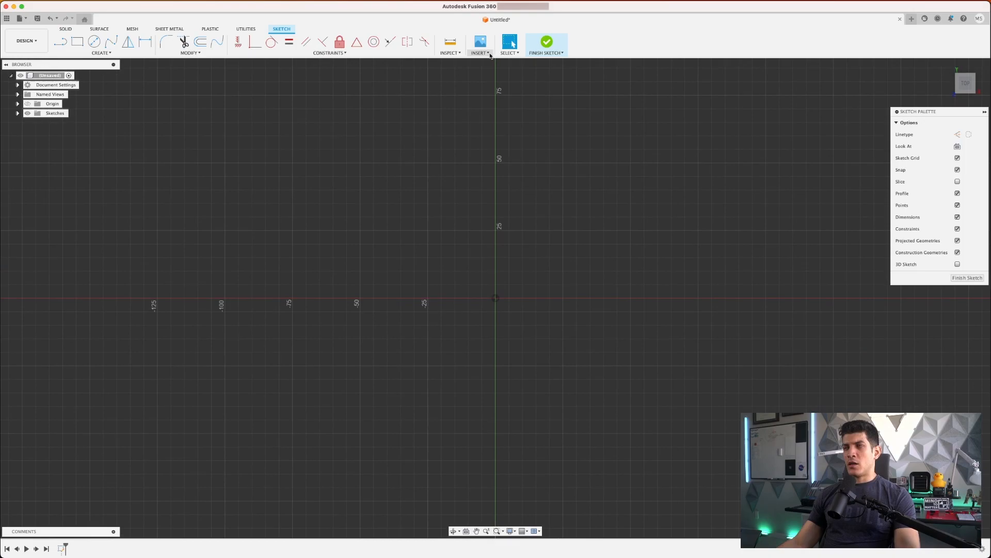
left_click(478, 44)
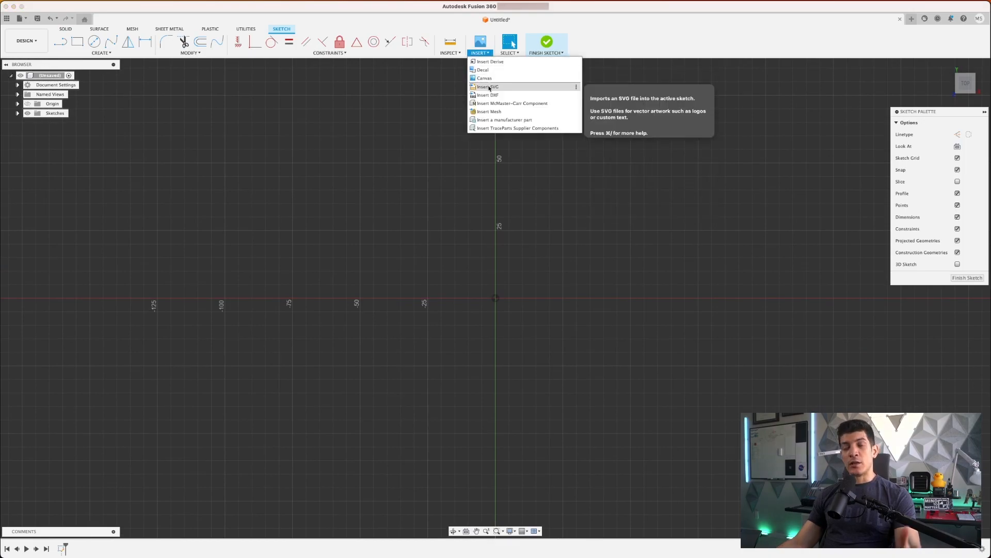
left_click(488, 86)
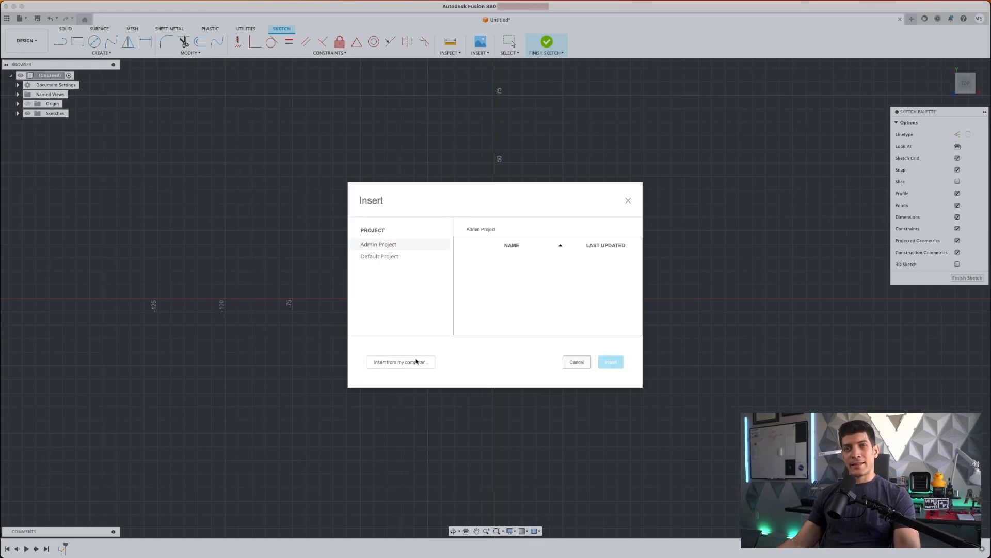
left_click(401, 362)
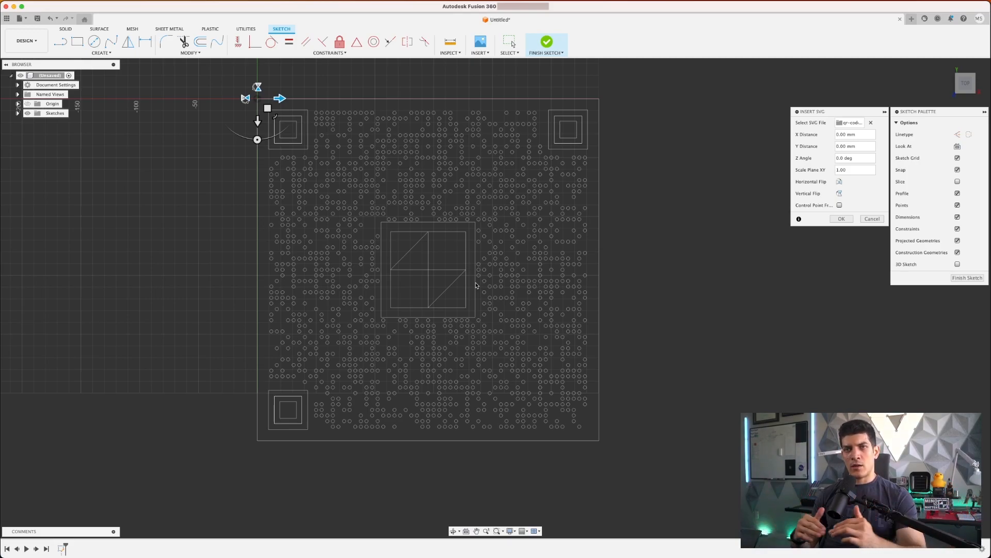
mouse_move(532, 283)
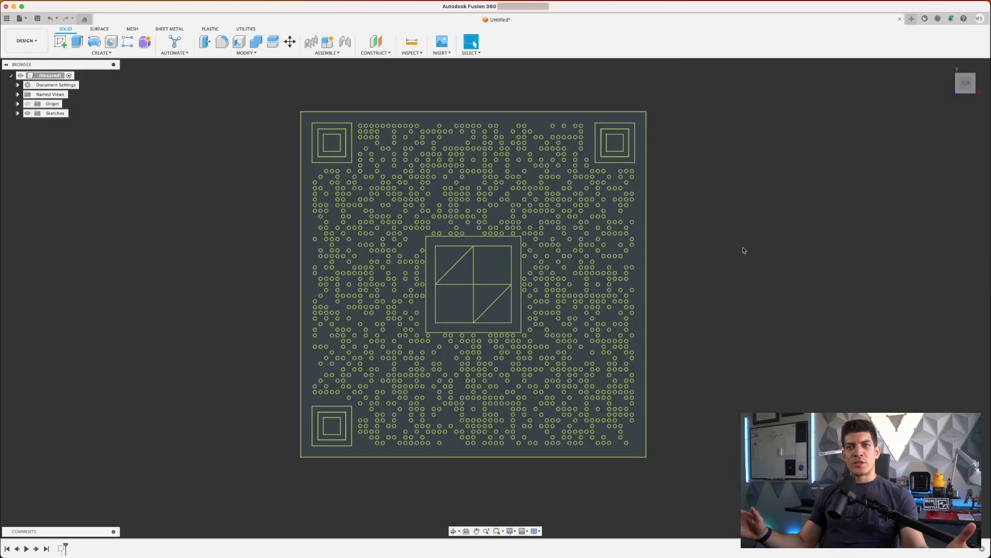
mouse_move(382, 240)
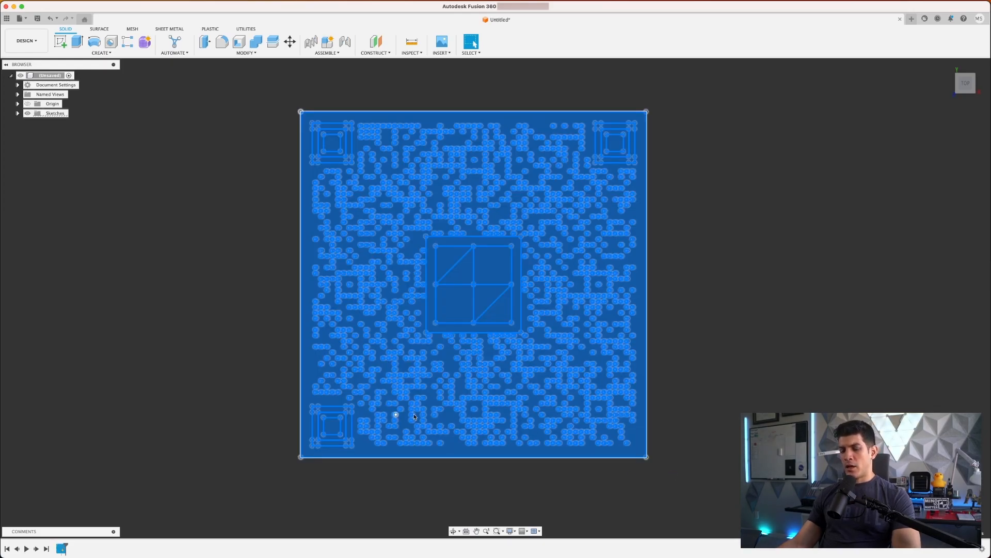
- Extrude all 1,337 QR code profiles into a body and begin a new sketch on it
left_click(331, 426)
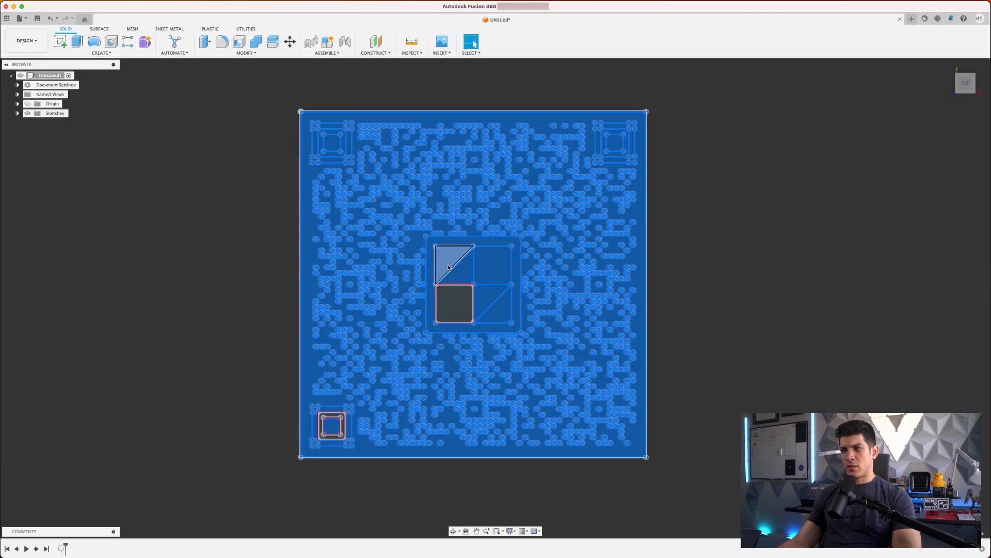
left_click(501, 309)
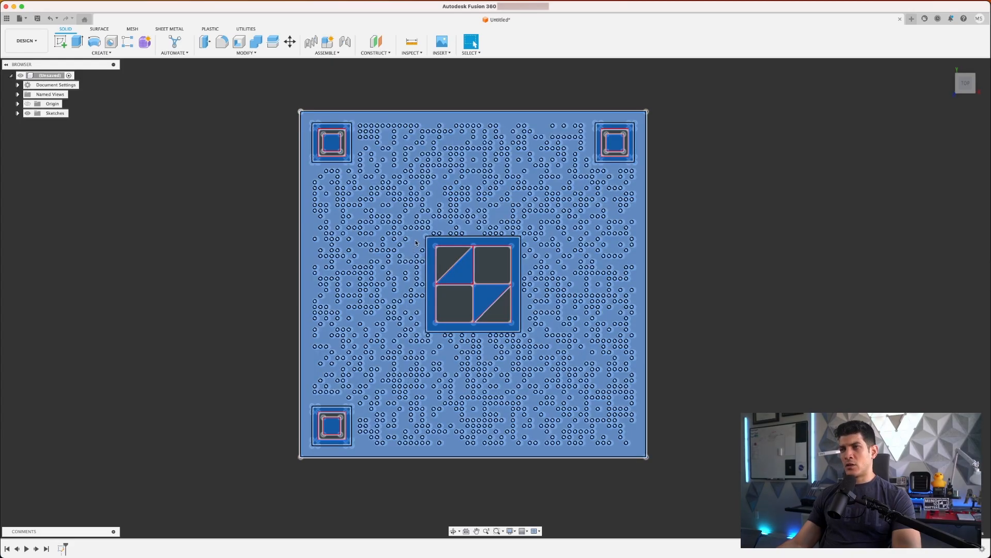
left_click(486, 274)
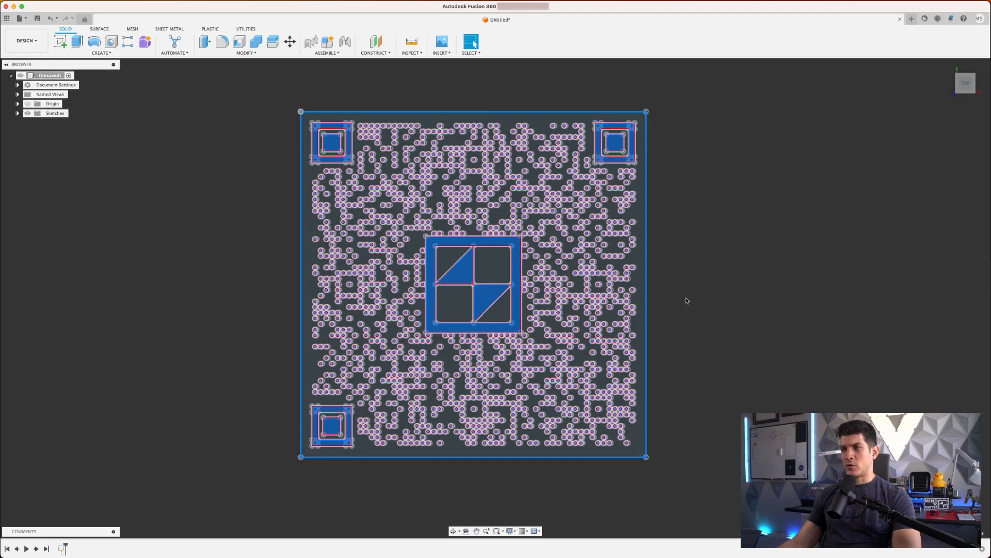
mouse_move(199, 129)
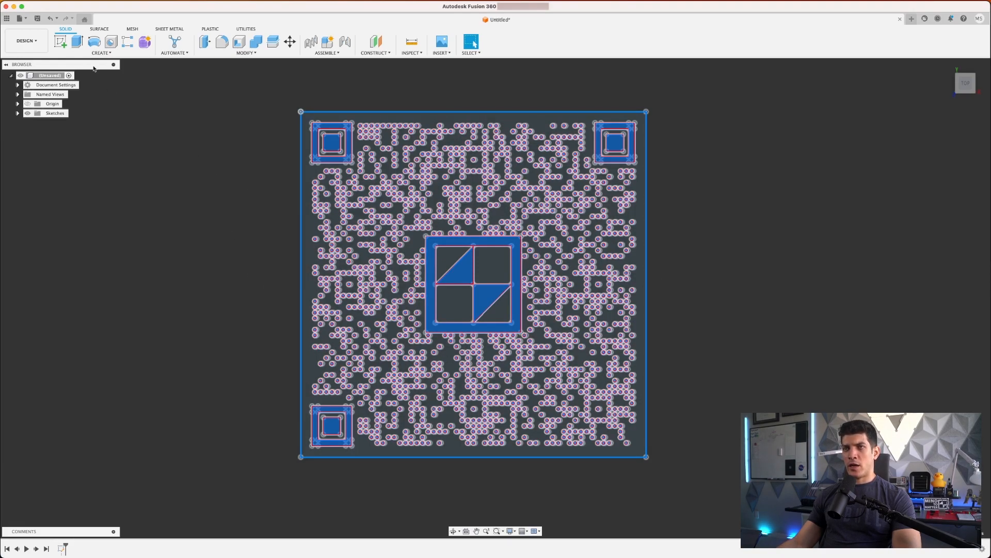
left_click(79, 41)
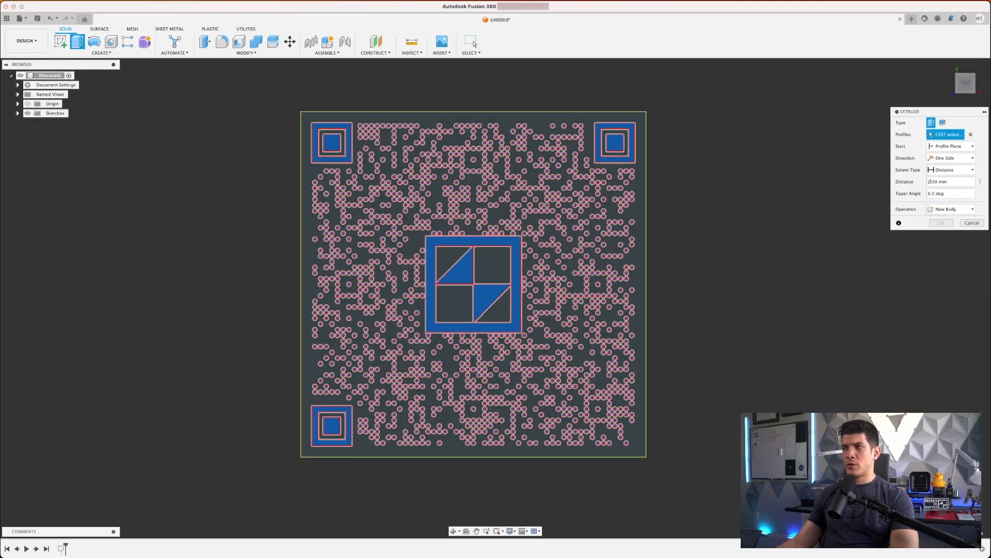
left_click(941, 223)
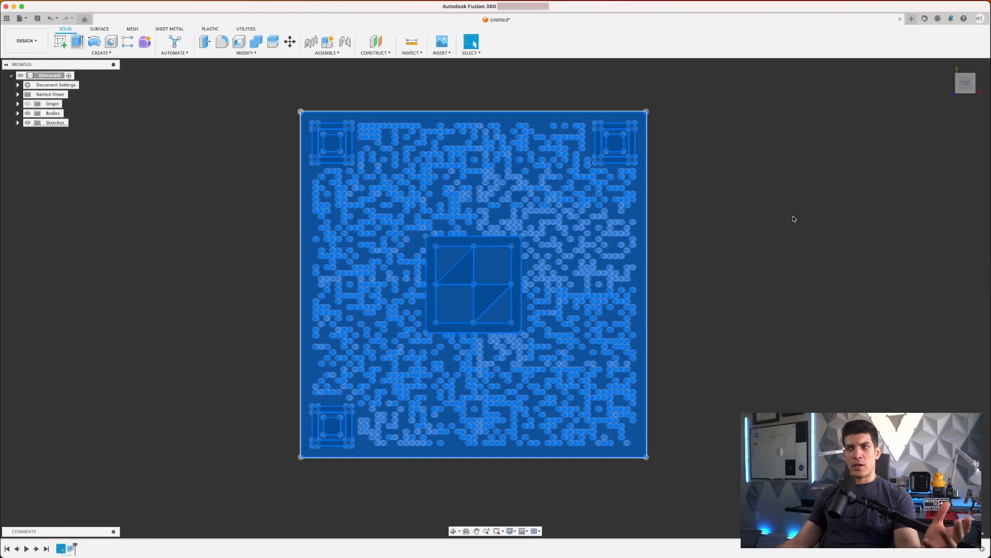
left_click(77, 40)
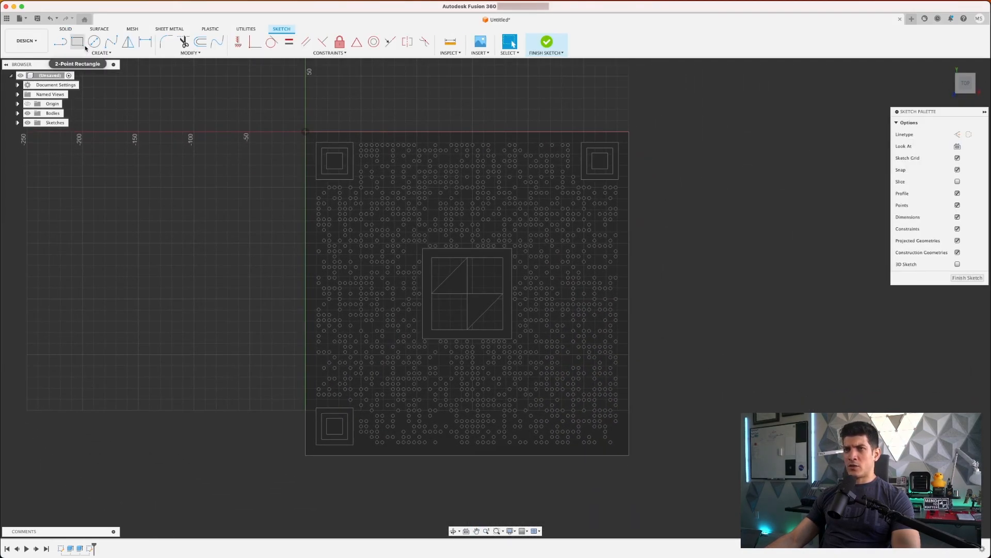
- Draw a rectangle around the QR code extending below it to leave an empty band
left_click(77, 41)
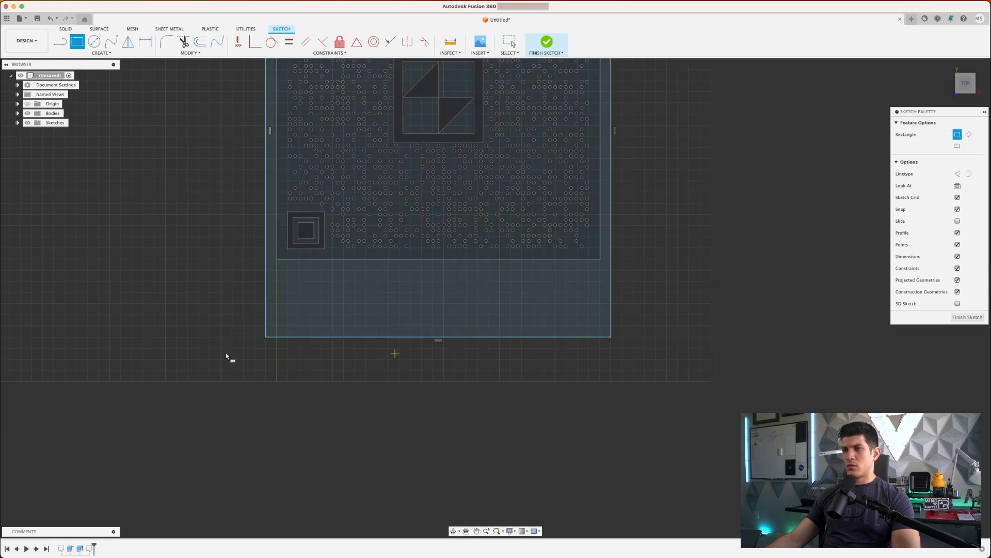
left_click(481, 42)
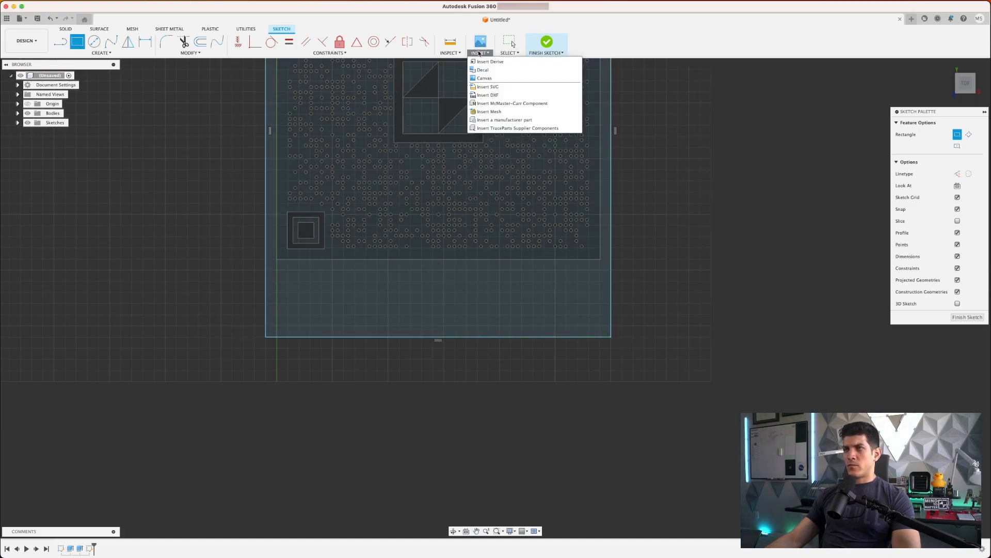
- Insert the Kickstarter SVG at scale 1.2 on the right of the lower band
left_click(486, 94)
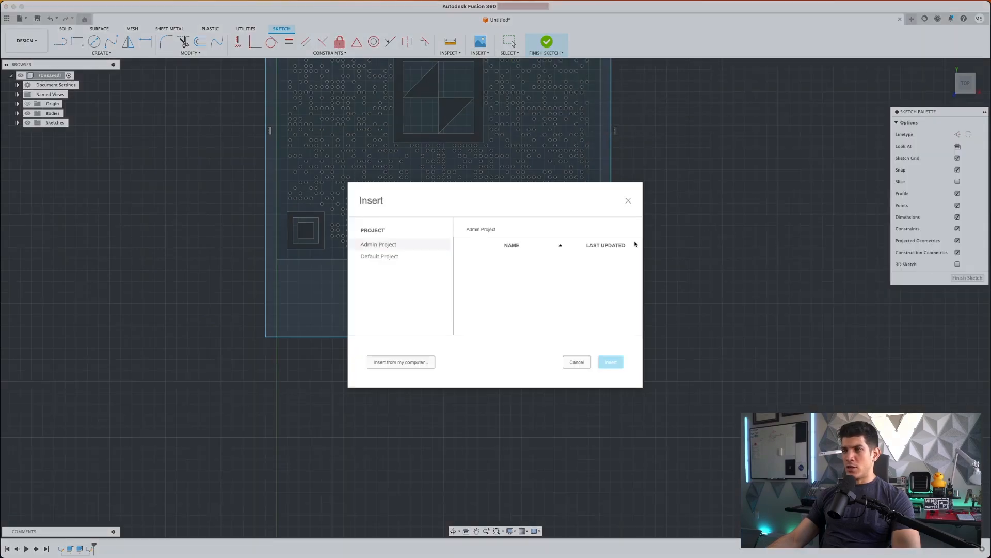
left_click(401, 362)
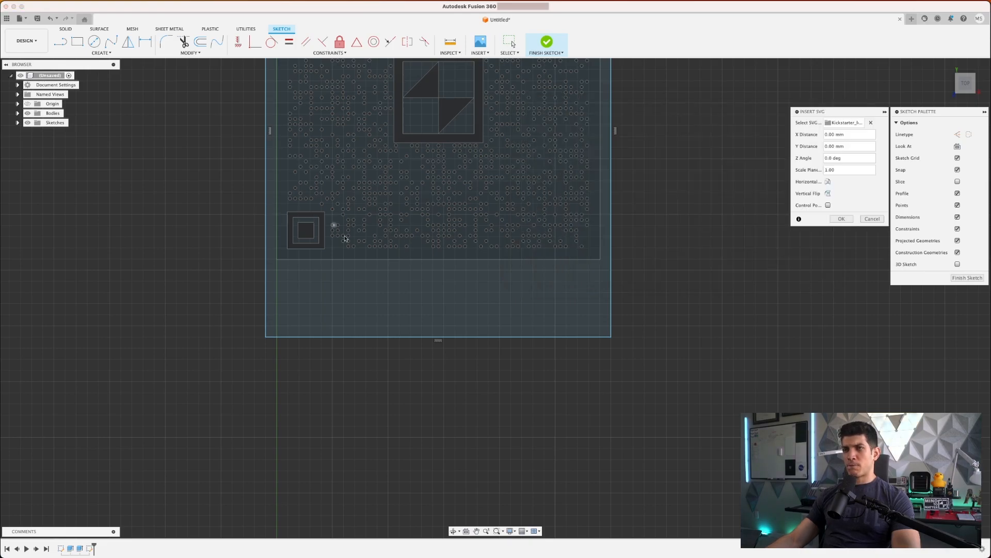
mouse_move(414, 253)
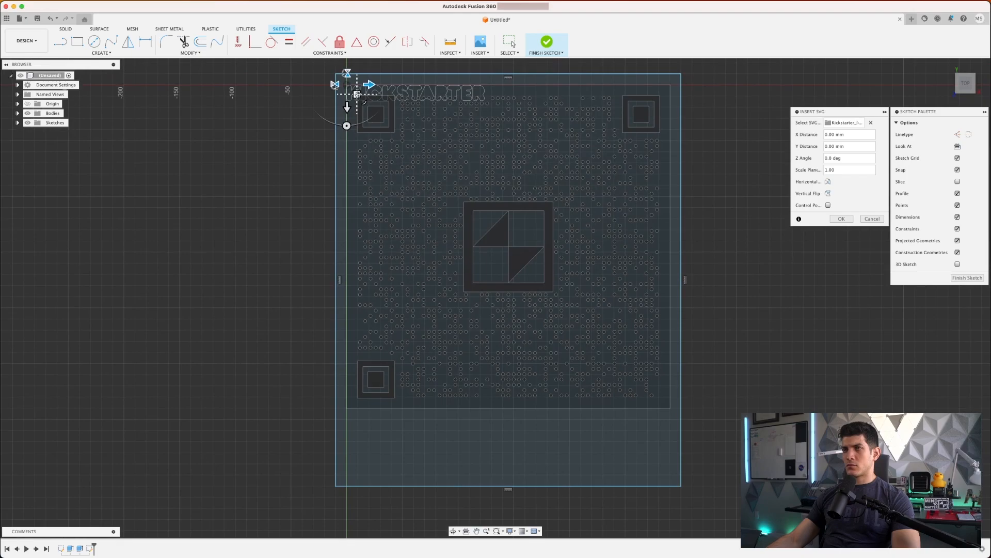
left_click_drag(357, 95, 542, 441)
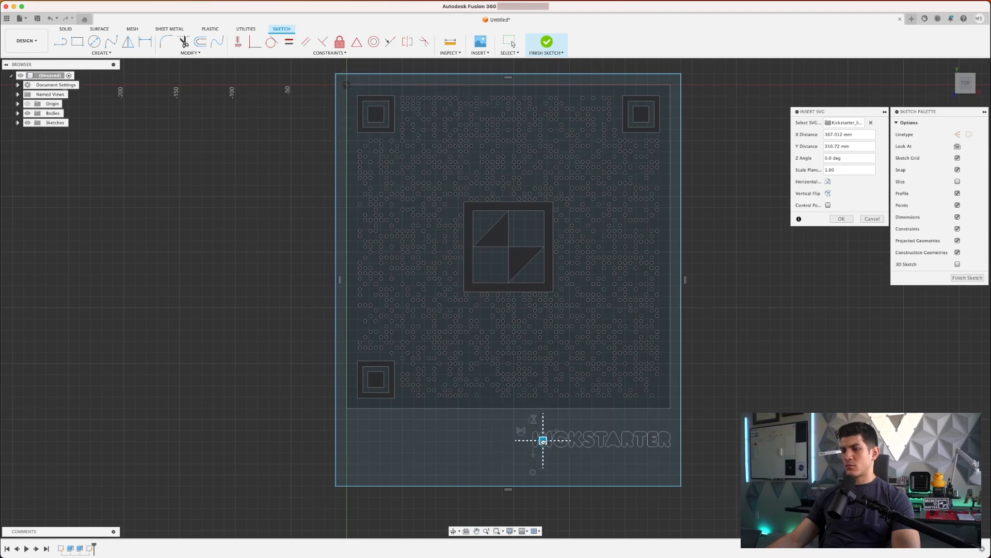
left_click_drag(543, 441, 543, 430)
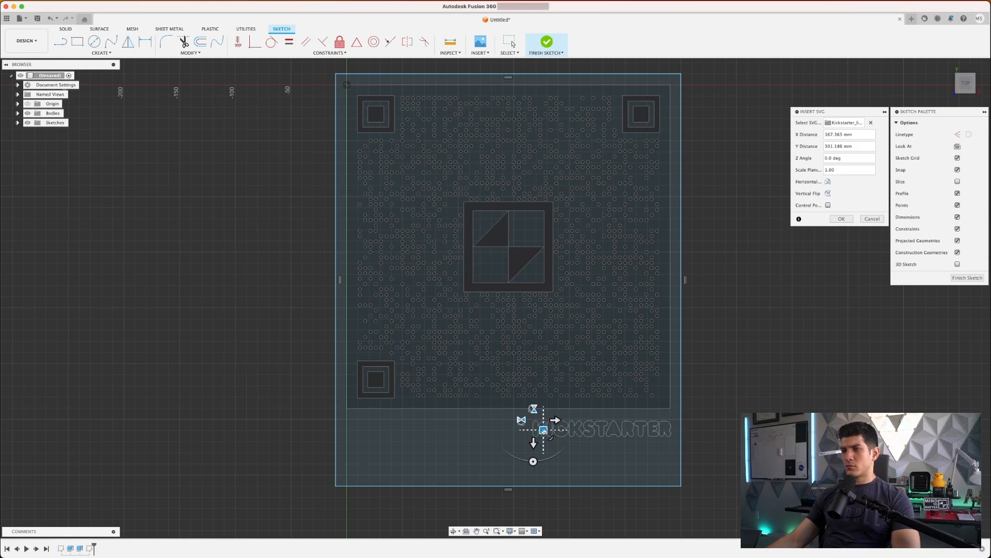
left_click(850, 169)
type("1.2")
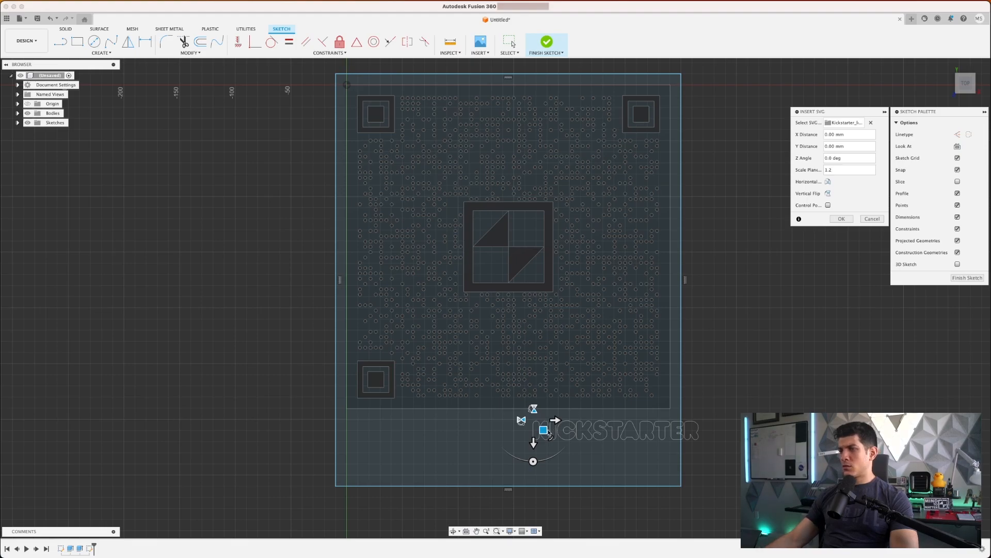
left_click_drag(542, 430, 515, 428)
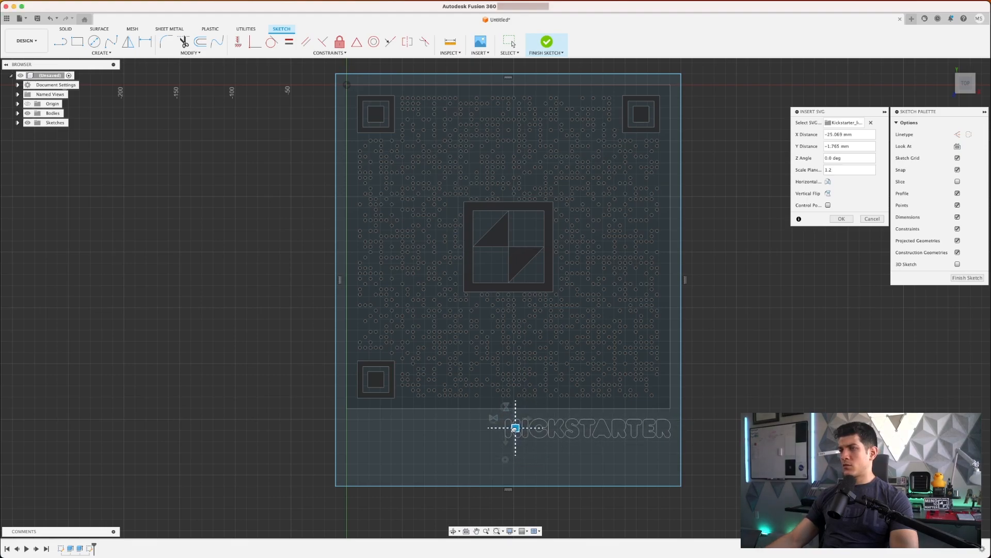
left_click(841, 218)
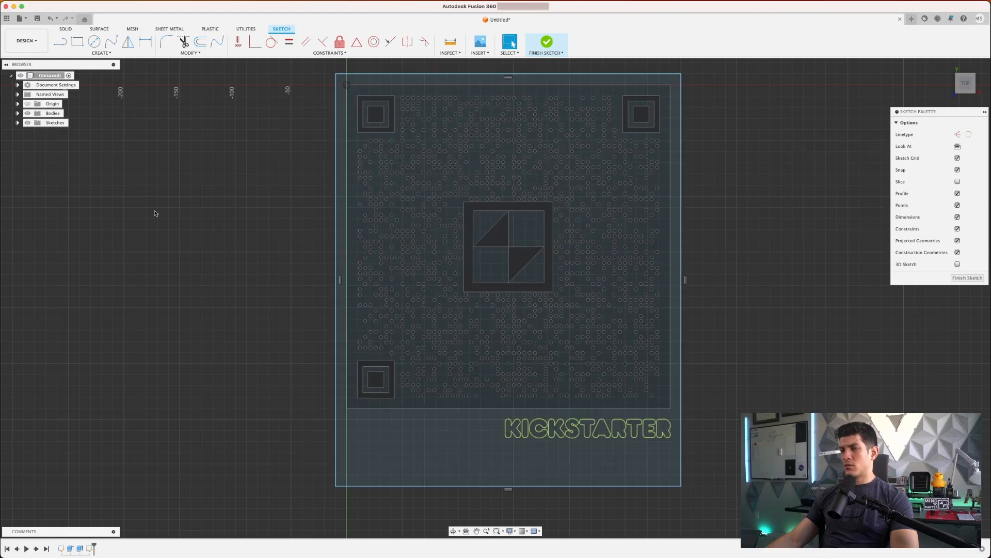
mouse_move(169, 147)
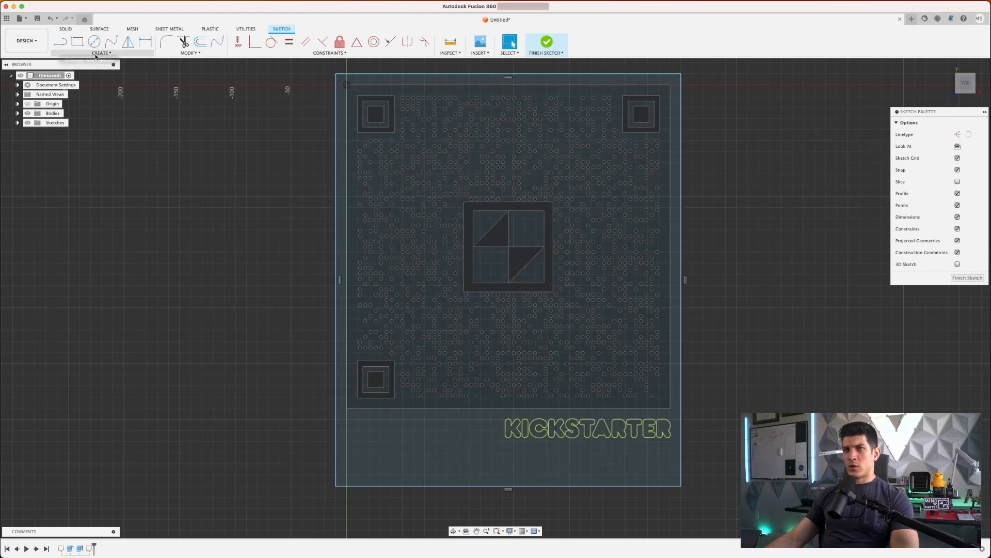
- Insert the CarbonWOD SVG at XY scale 4, aligned just left of KICKSTARTER
left_click(477, 43)
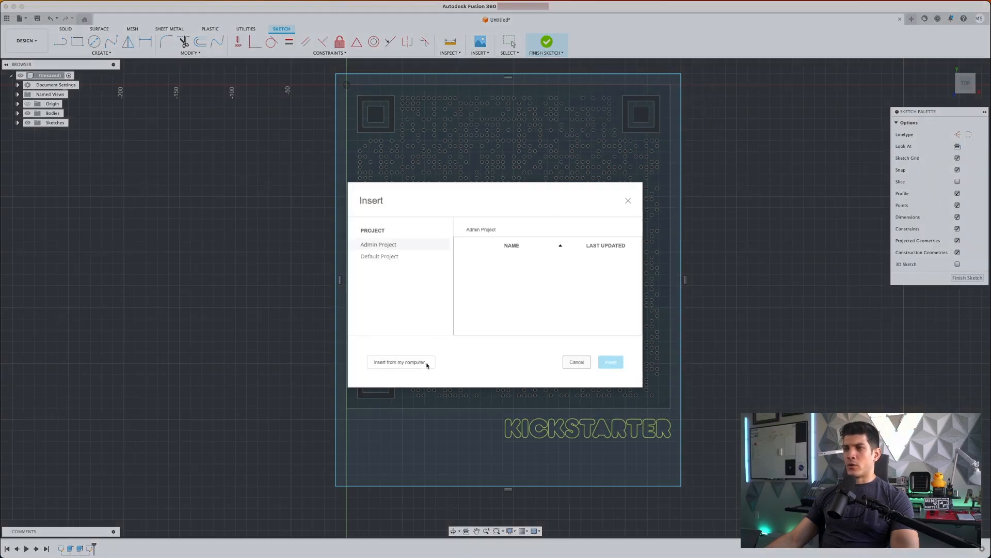
left_click(400, 362)
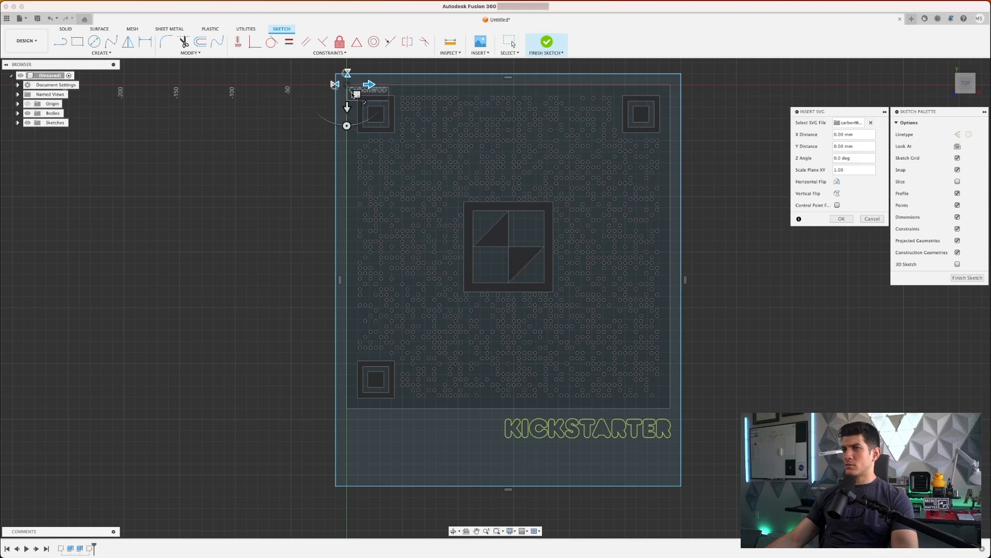
left_click_drag(347, 107, 359, 436)
type("1.5")
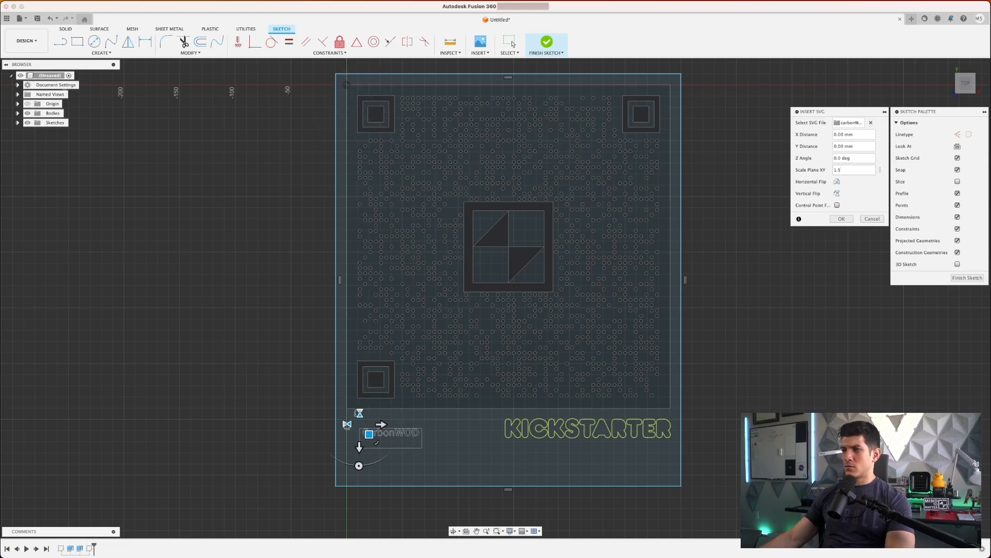
type("13")
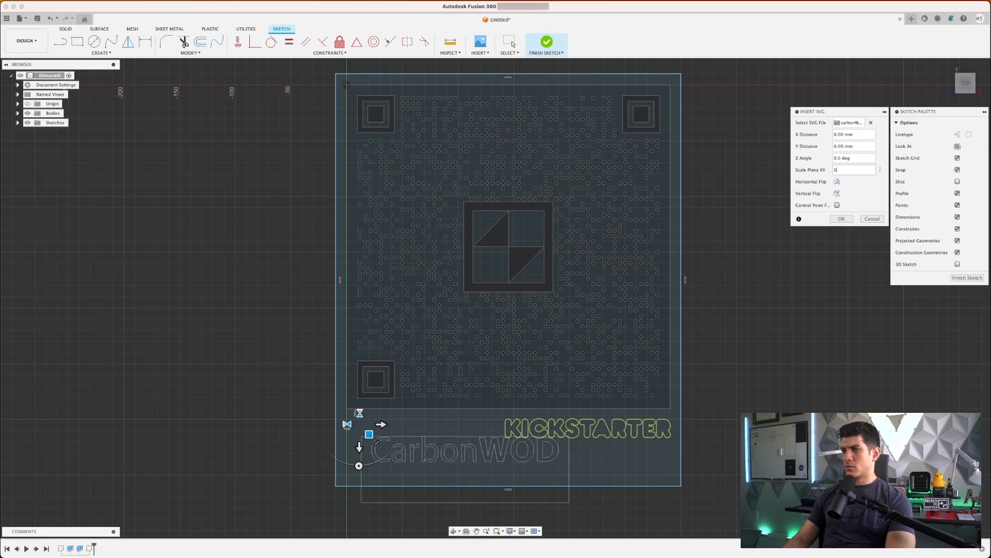
type("4")
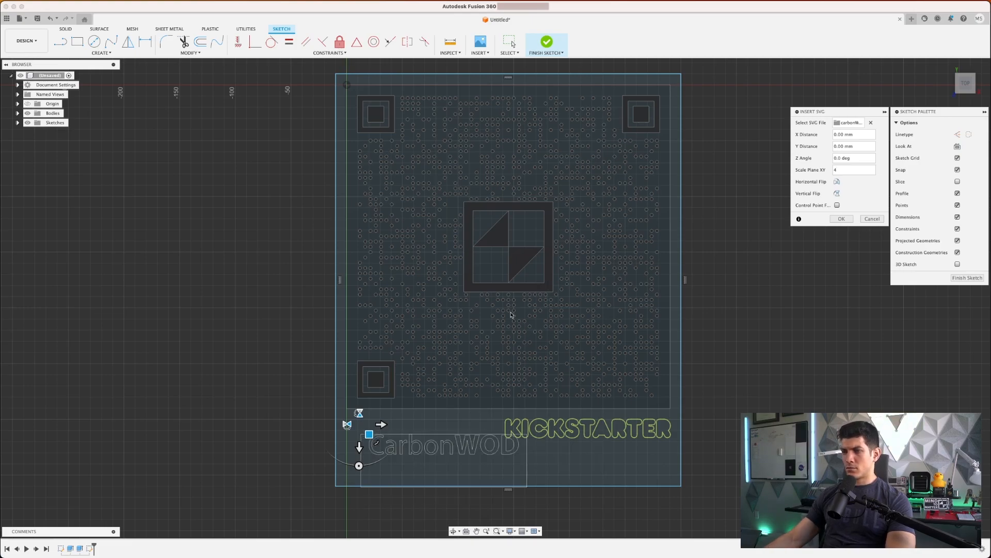
left_click_drag(368, 434, 347, 416)
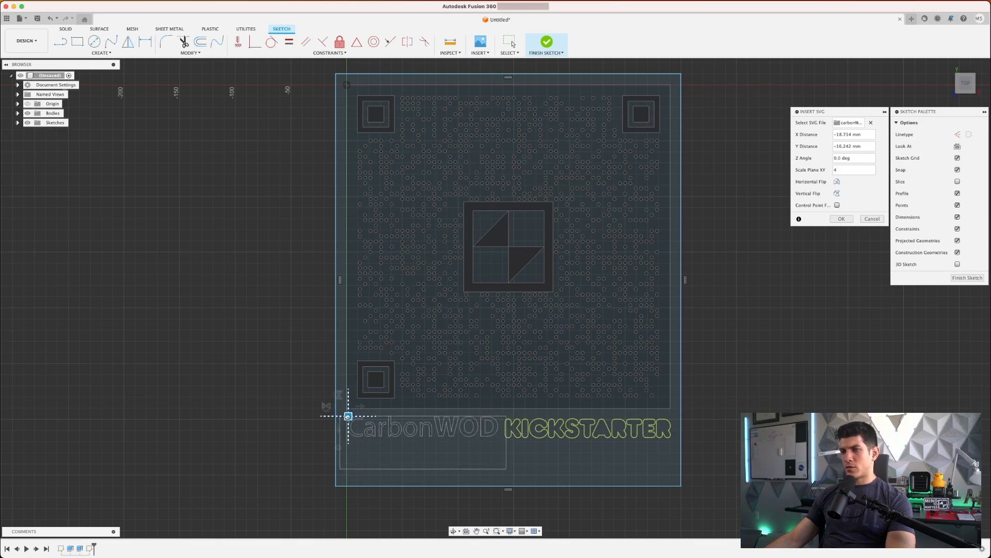
left_click_drag(349, 416, 345, 417)
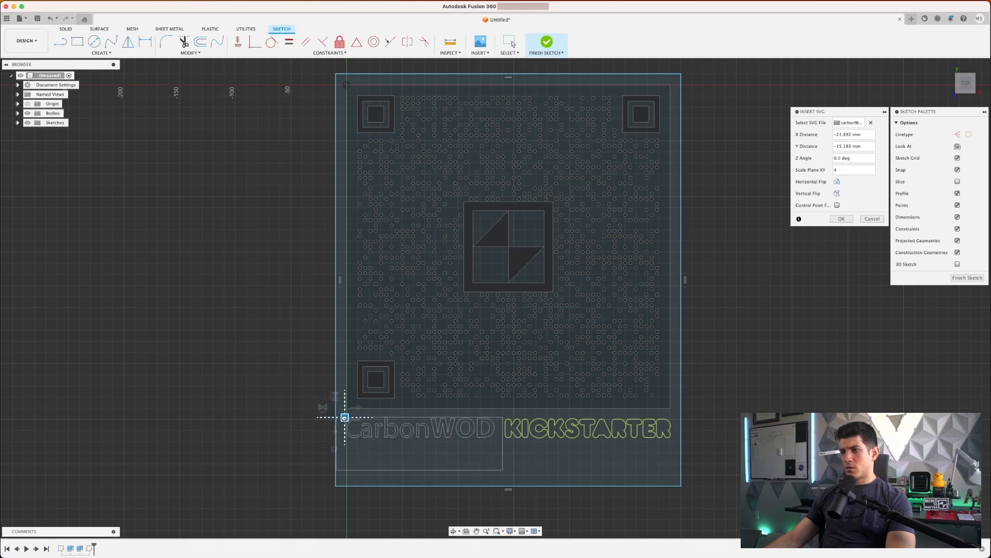
left_click_drag(345, 416, 347, 418)
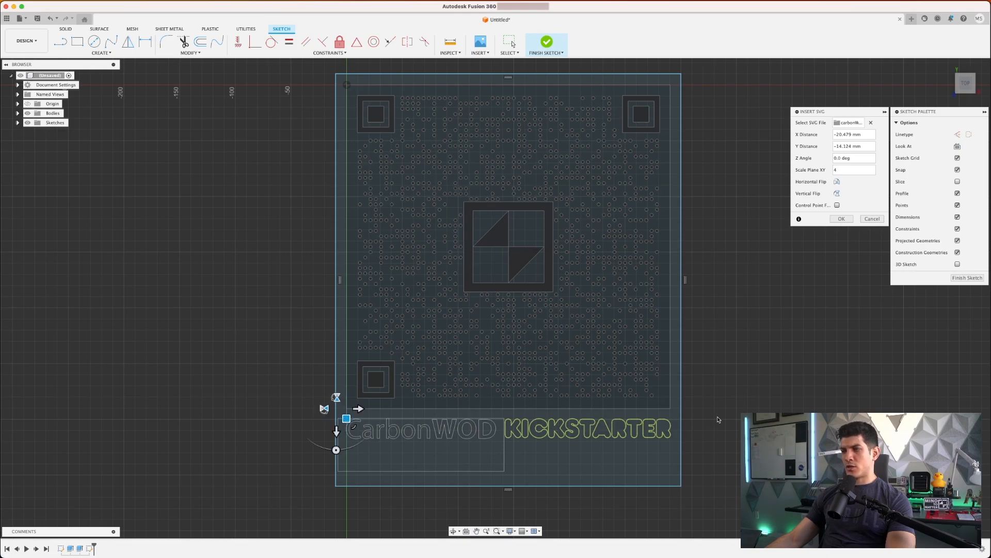
mouse_move(819, 256)
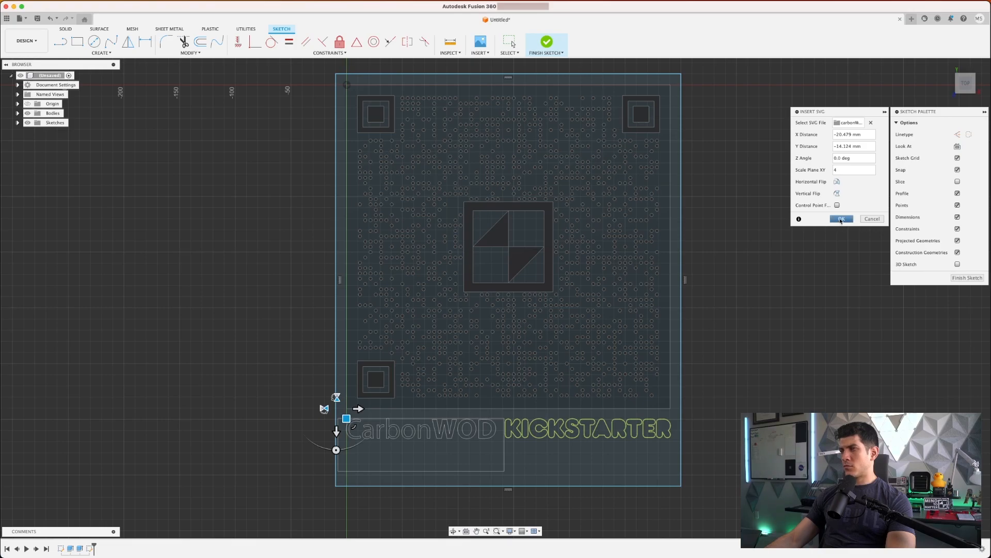
left_click(841, 218)
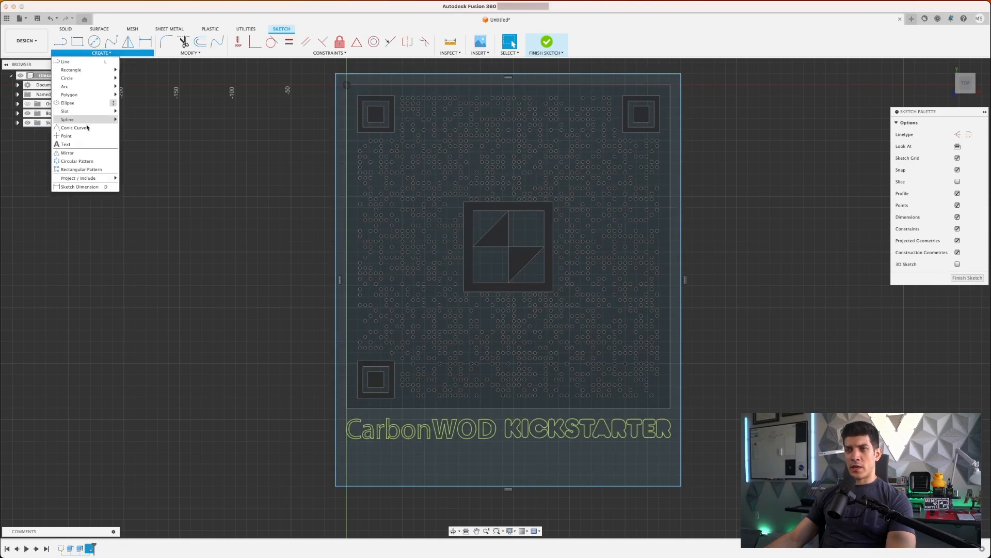
- Add 'Rugged Carbon Fiber Fitness Tracker' in Impact beneath the wordmarks and finish the sketch
left_click(65, 144)
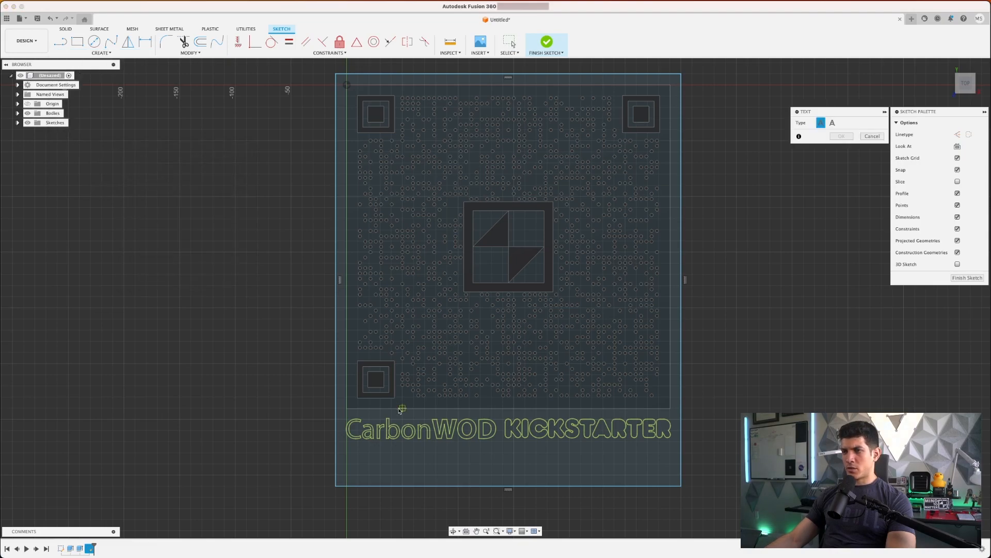
left_click_drag(346, 447, 679, 477)
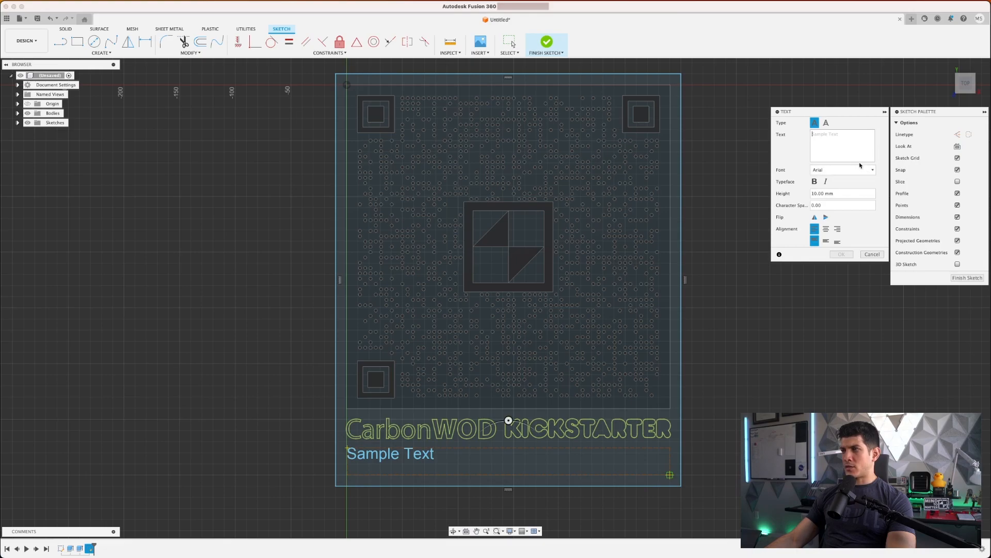
left_click(825, 229)
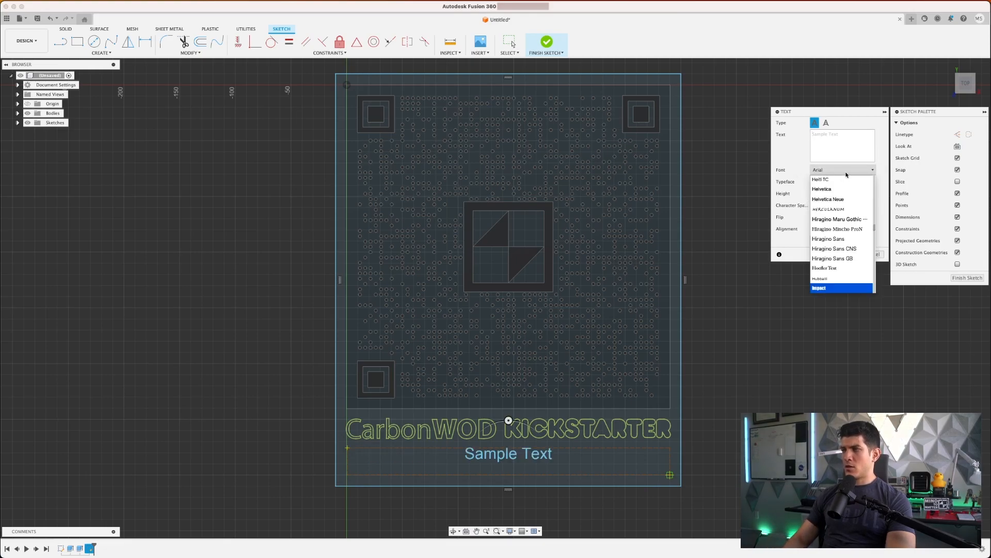
left_click(818, 288)
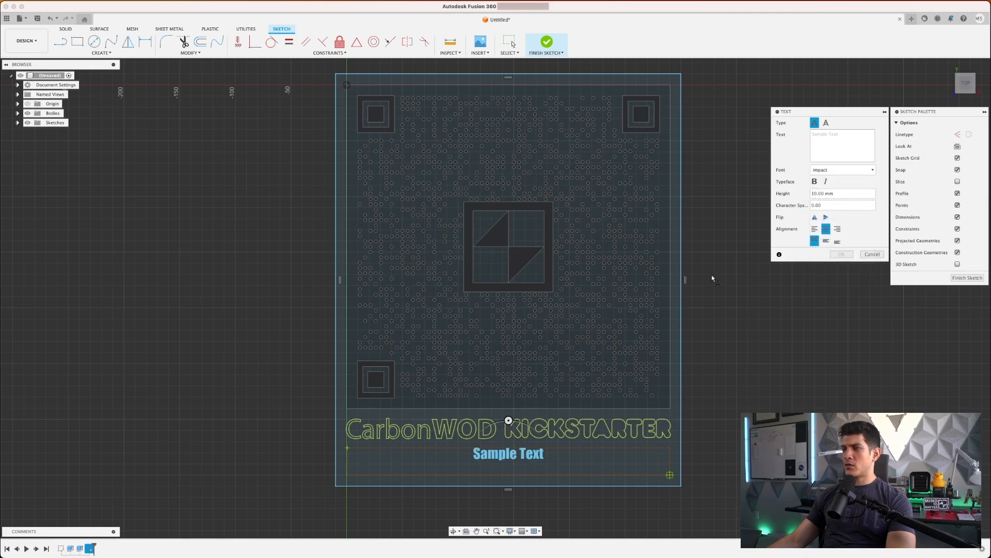
left_click(842, 146)
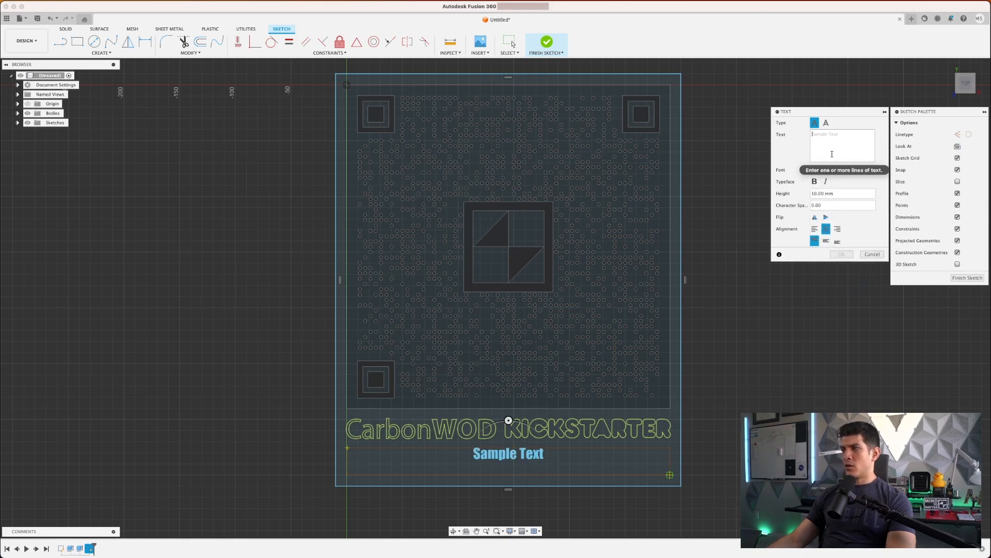
type("Rugged Carbon Fiber")
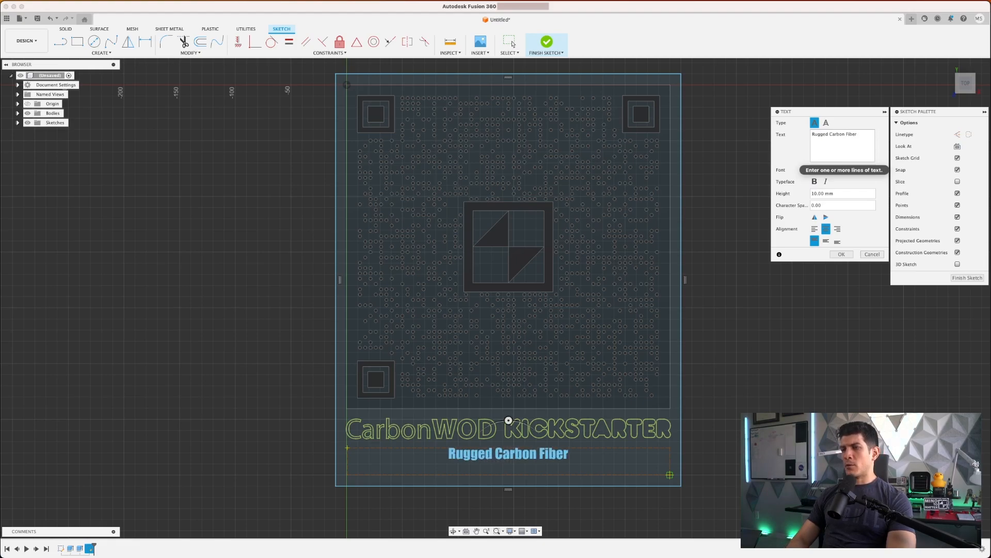
type("Fitness")
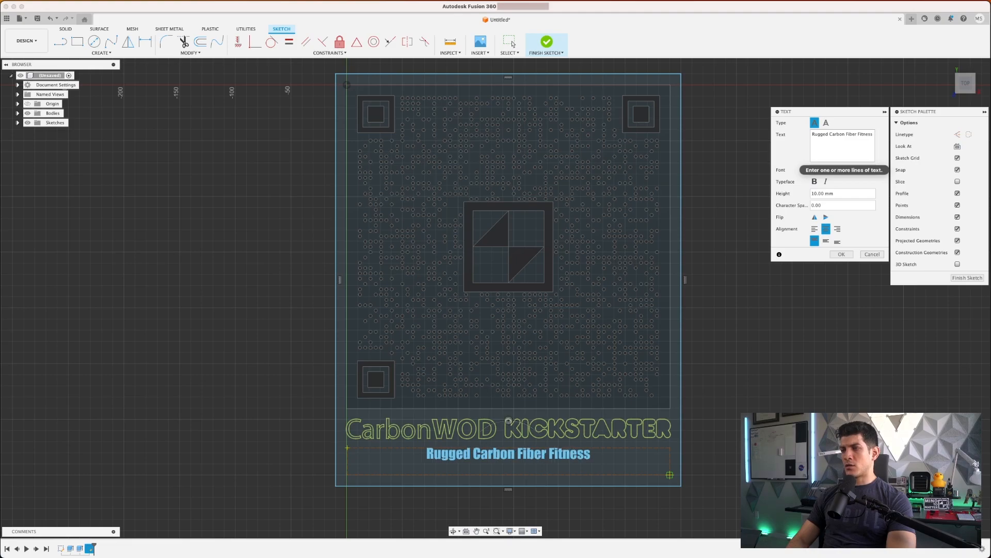
type("Tracker")
type("20")
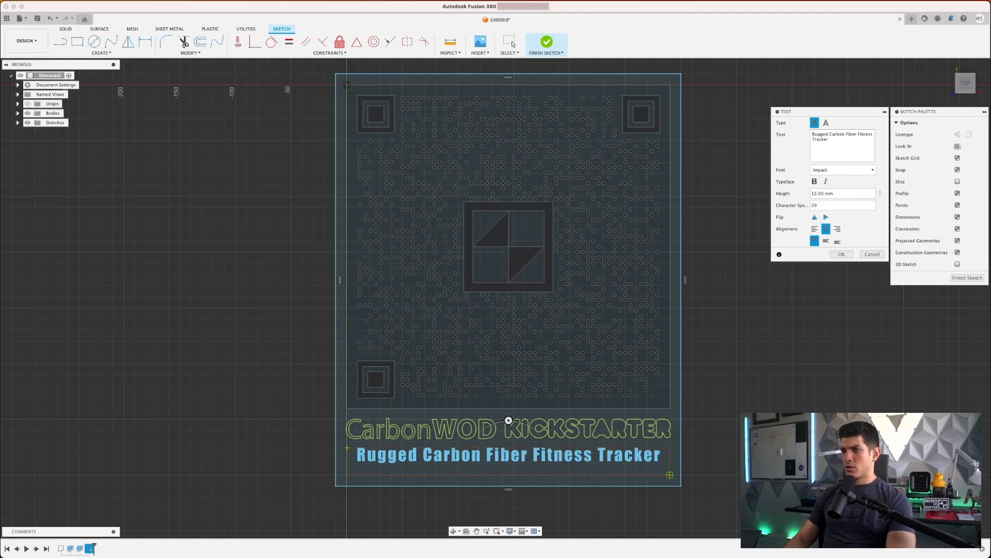
left_click(841, 254)
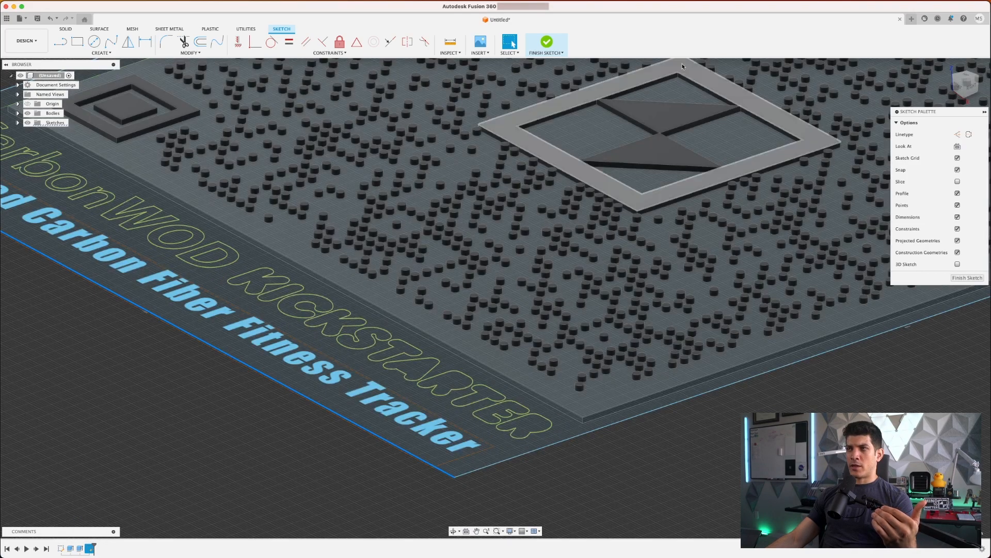
left_click(547, 43)
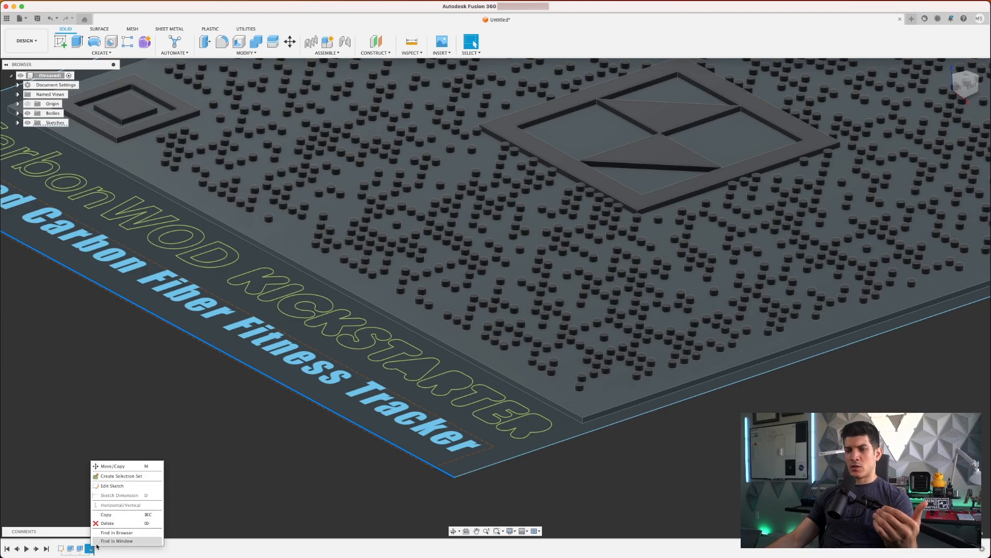
mouse_move(122, 476)
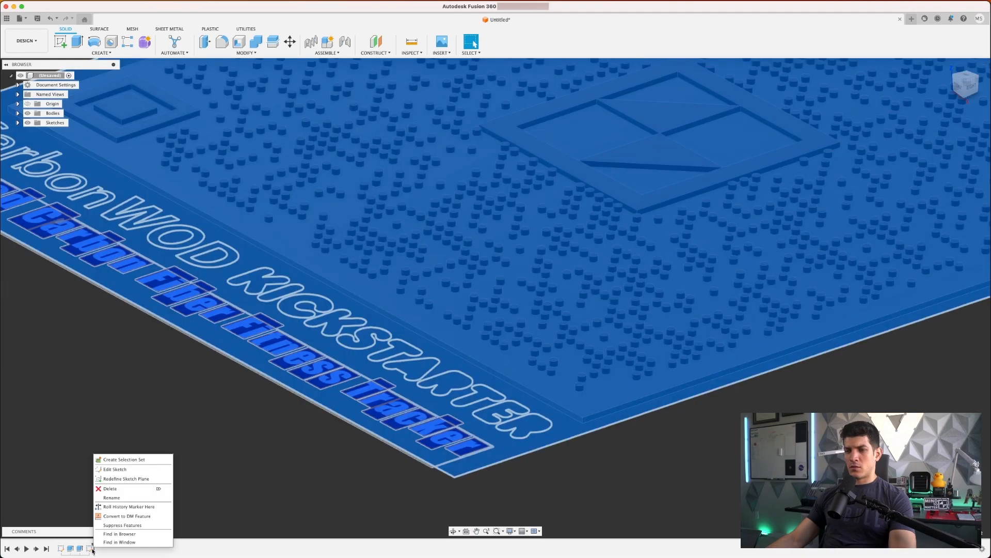
mouse_move(136, 483)
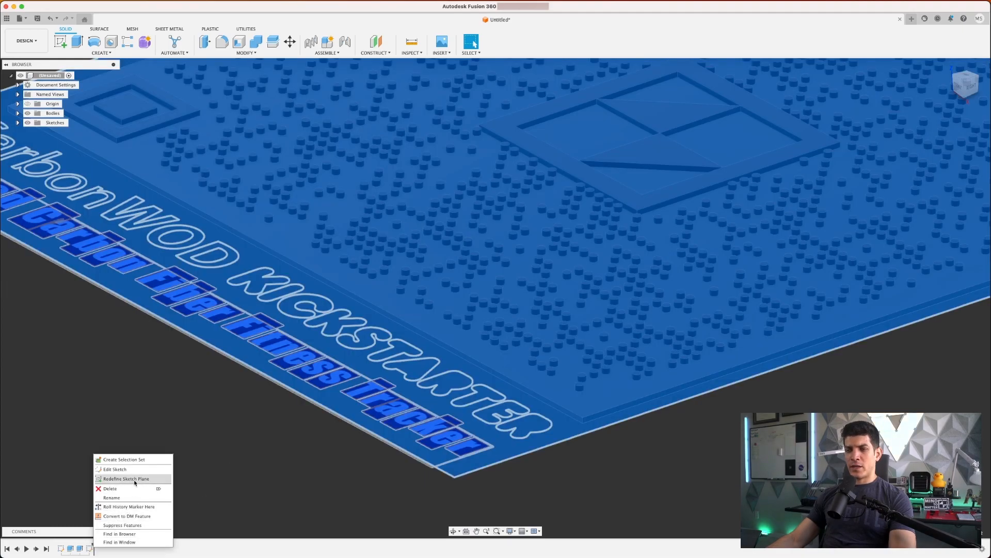
- Redefine the logo-and-tagline sketch's plane to the QR plaque's top face
left_click(124, 478)
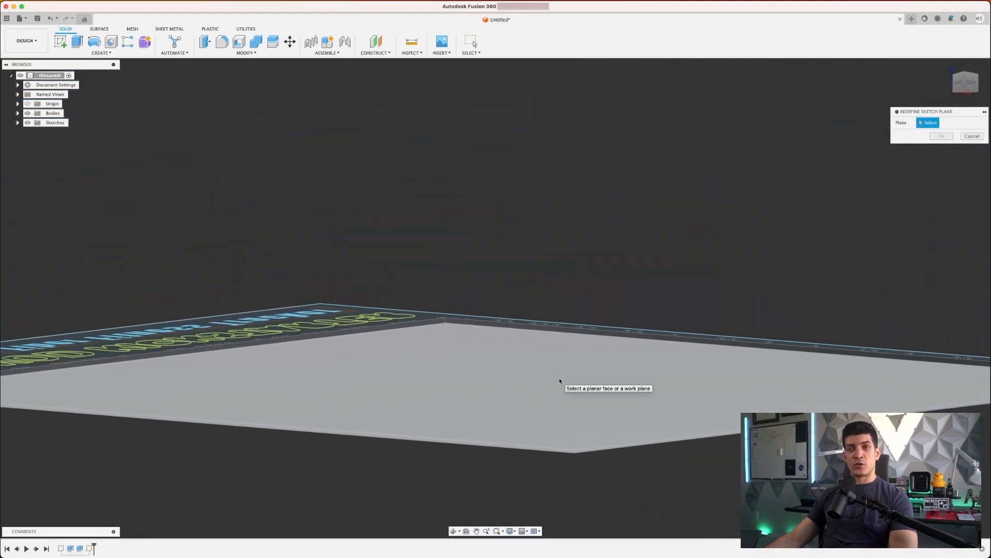
left_click(560, 381)
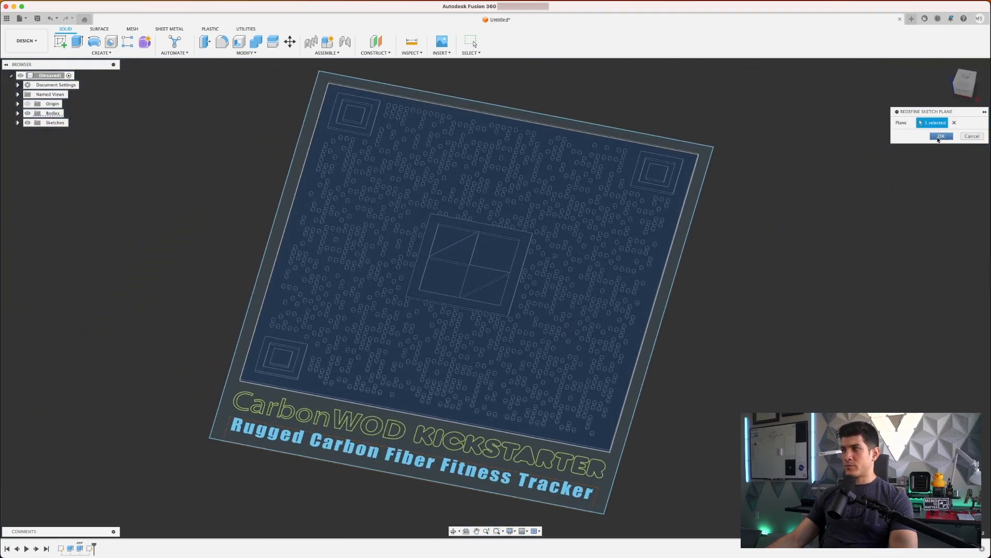
left_click(943, 136)
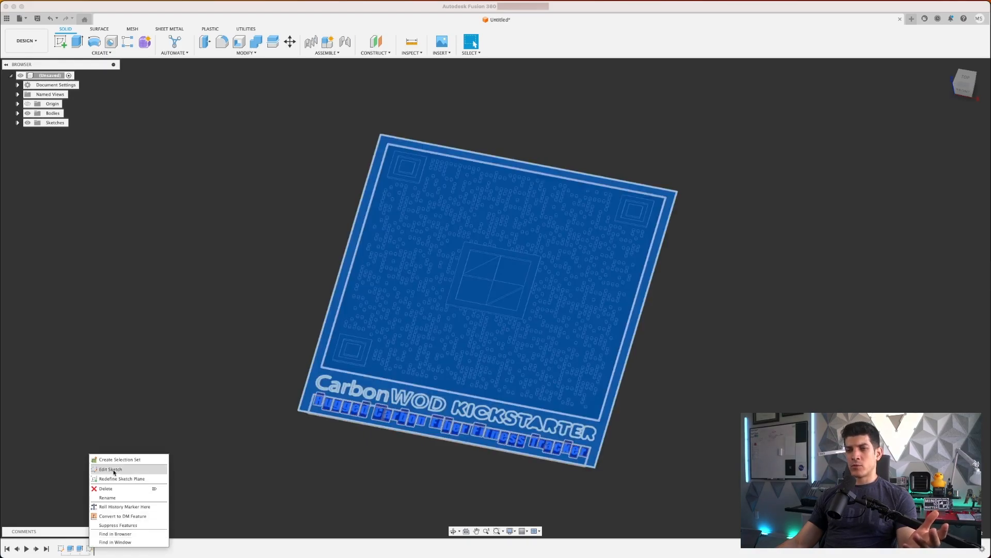
- Reopen and finish the text sketch, then extrude its 28 profiles as a new body
left_click(106, 469)
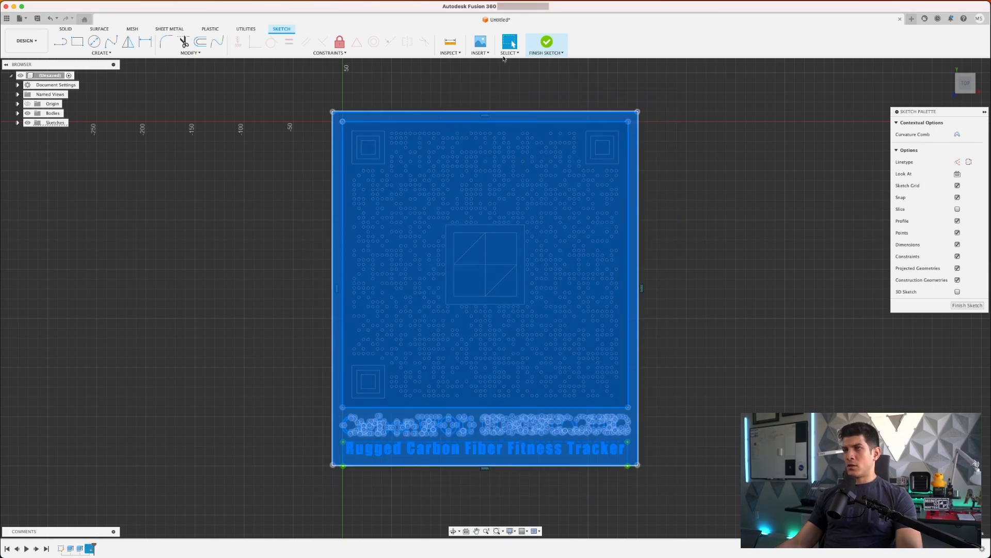
left_click(546, 41)
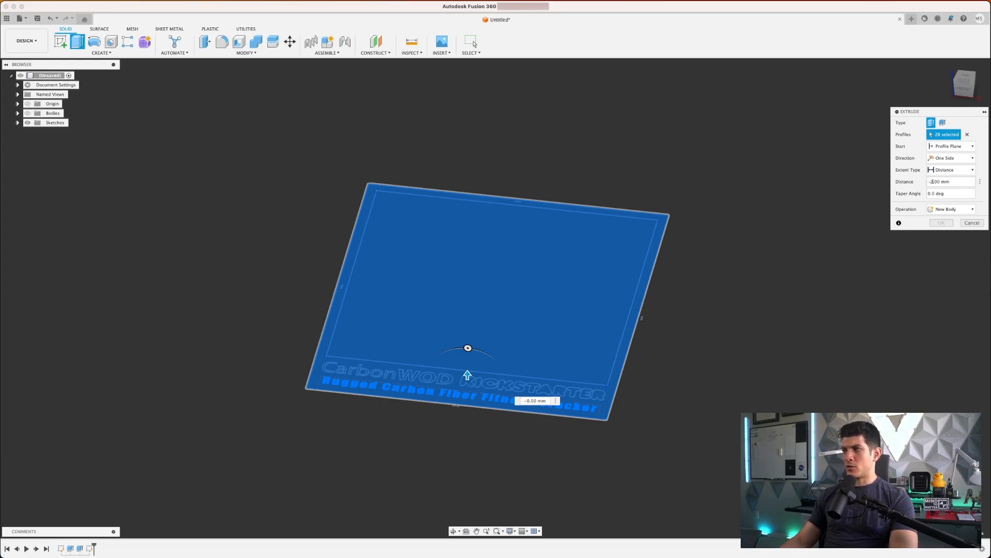
left_click_drag(468, 348, 467, 388)
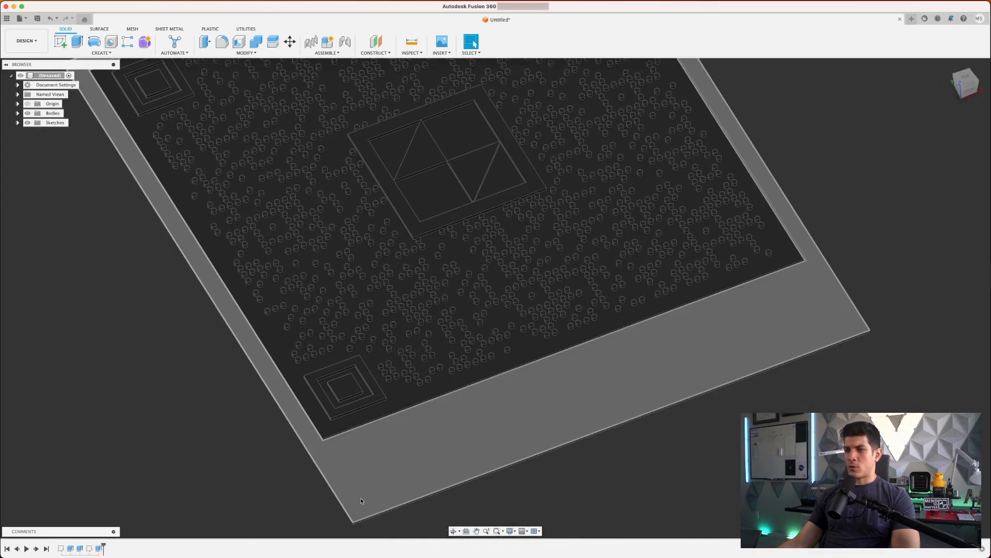
- Extrude the CarbonWOD KICKSTARTER letter profiles 2 mm, joined to the plaque
right_click(54, 123)
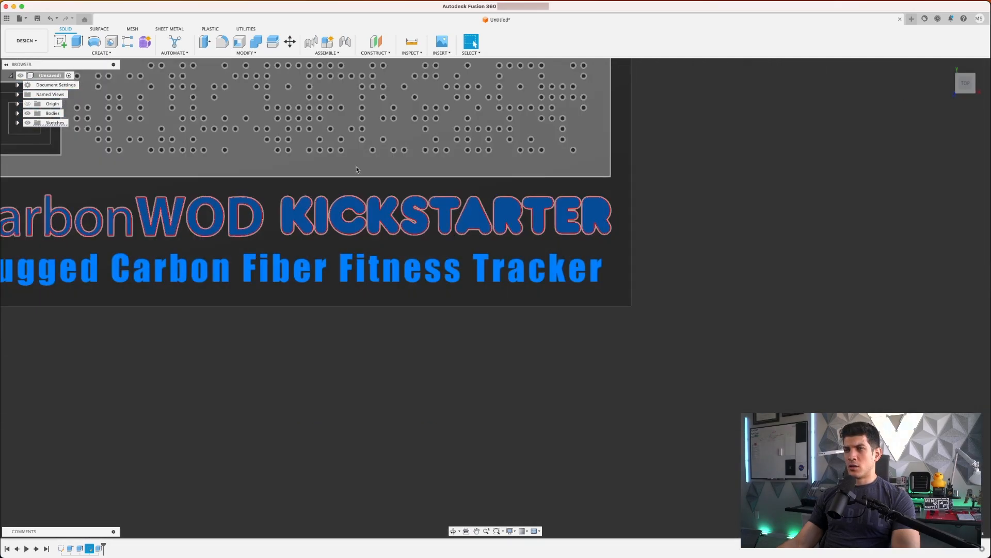
left_click(77, 41)
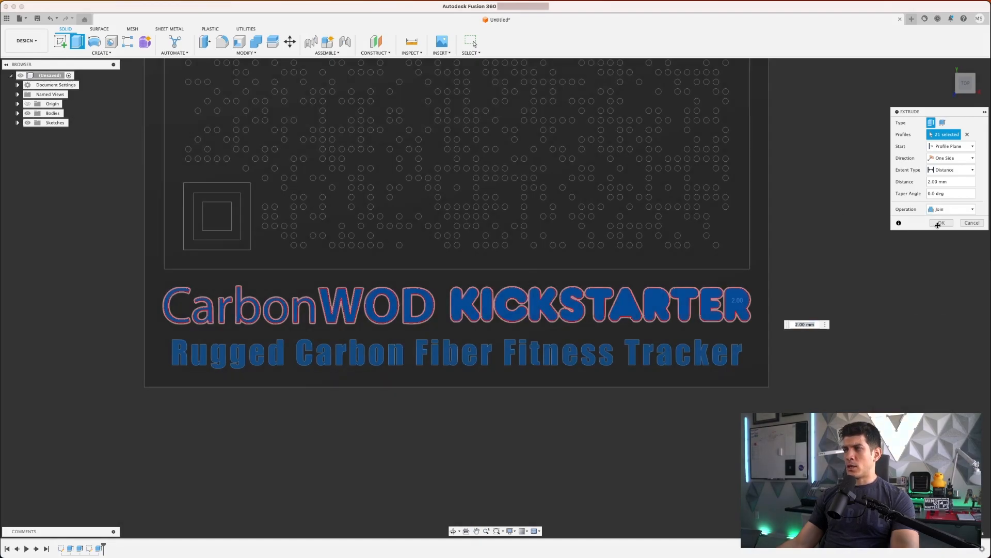
left_click(942, 223)
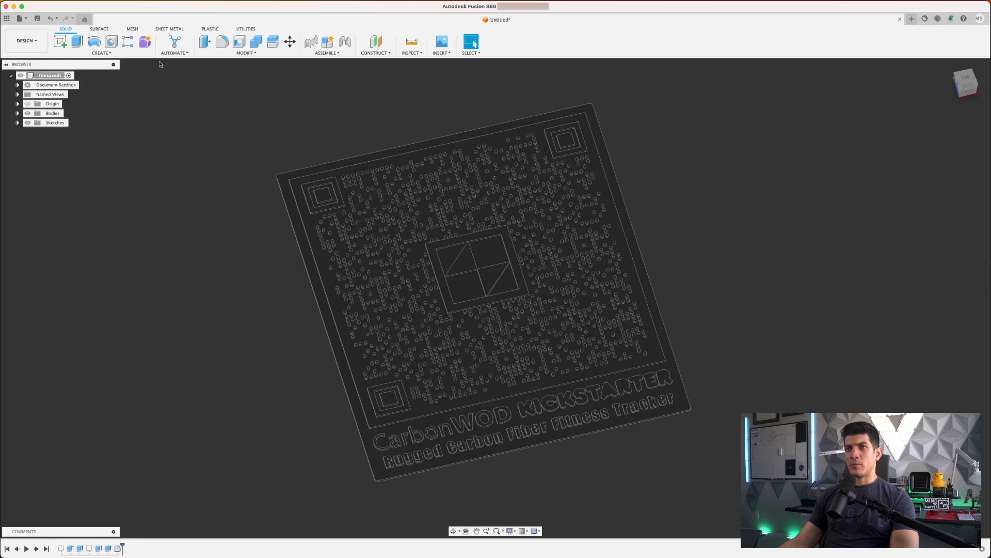
- Open the File menu for the finished raised-text QR plaque
left_click(19, 19)
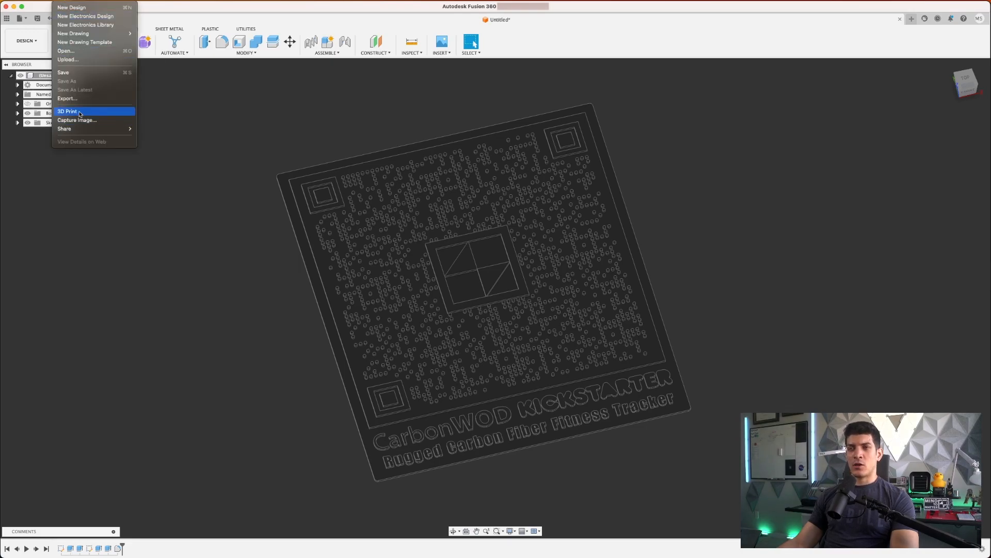
- Send the plaque body via 3D Print to Bambu Studio as the custom print utility
left_click(66, 111)
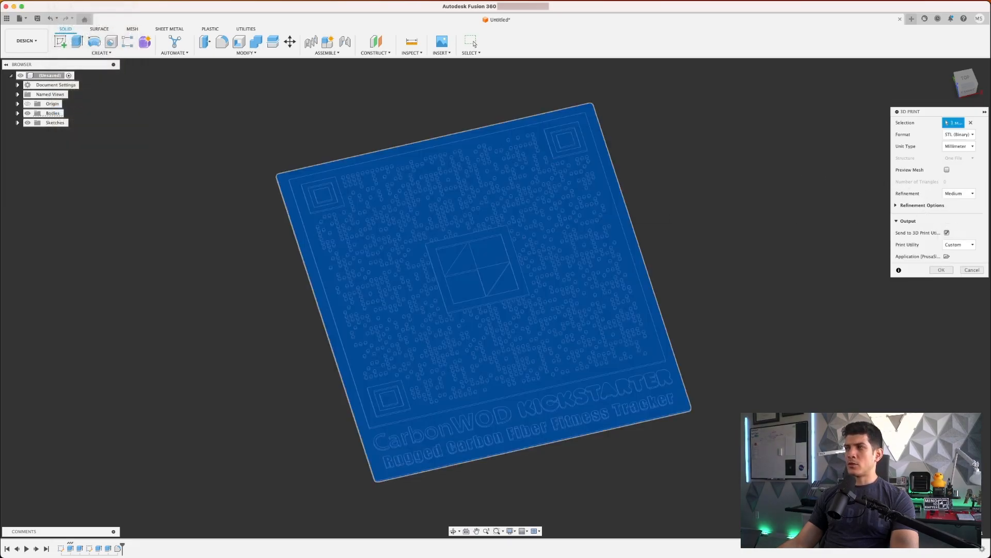
left_click(947, 256)
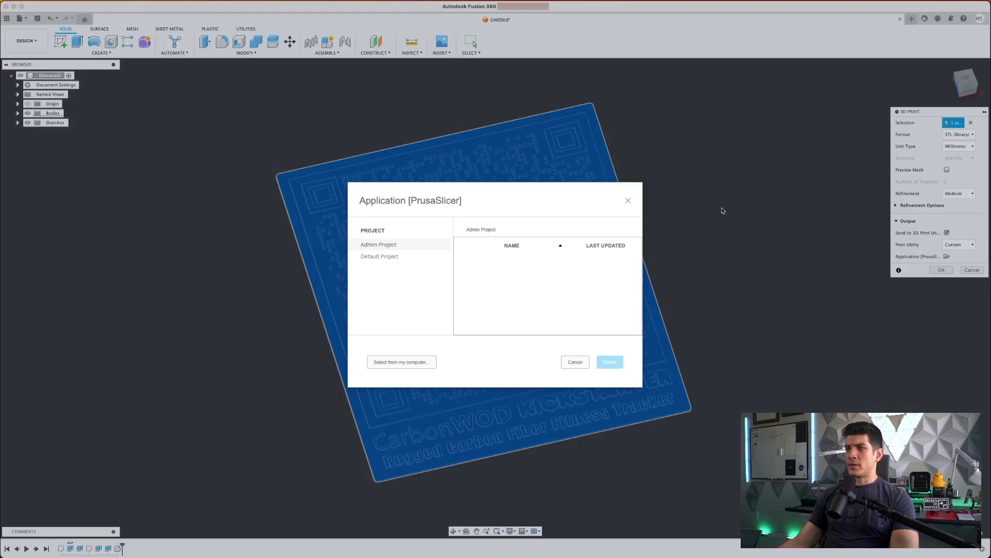
left_click(402, 362)
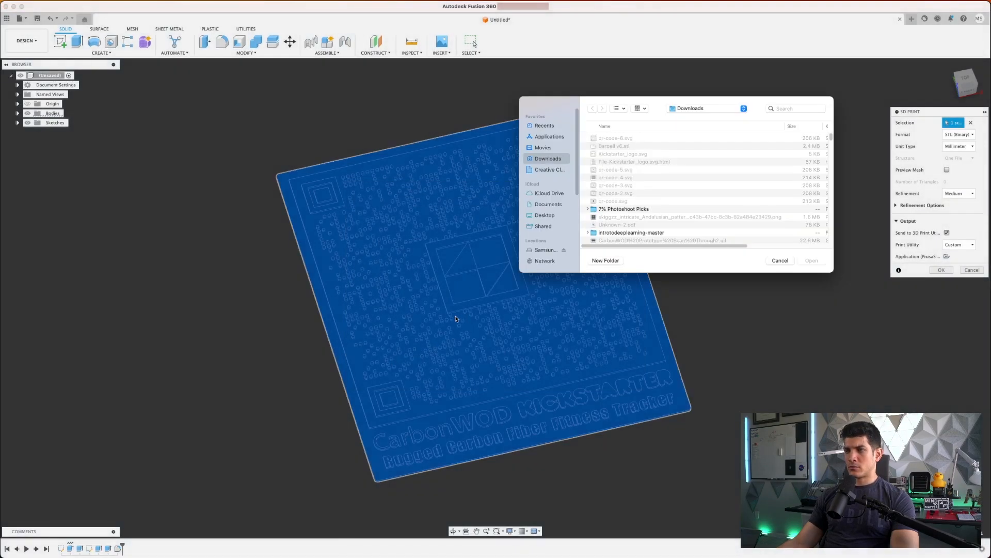
left_click(549, 136)
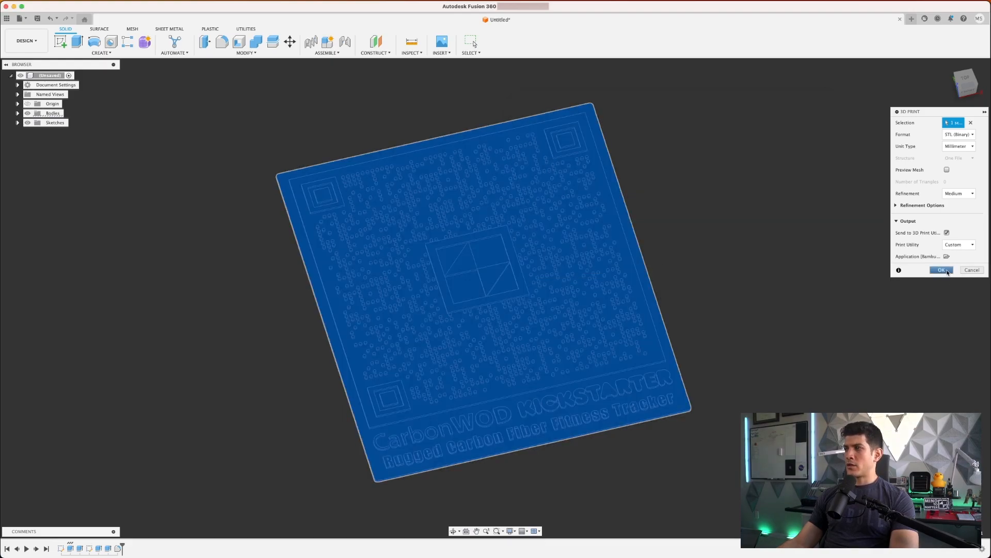
left_click(941, 269)
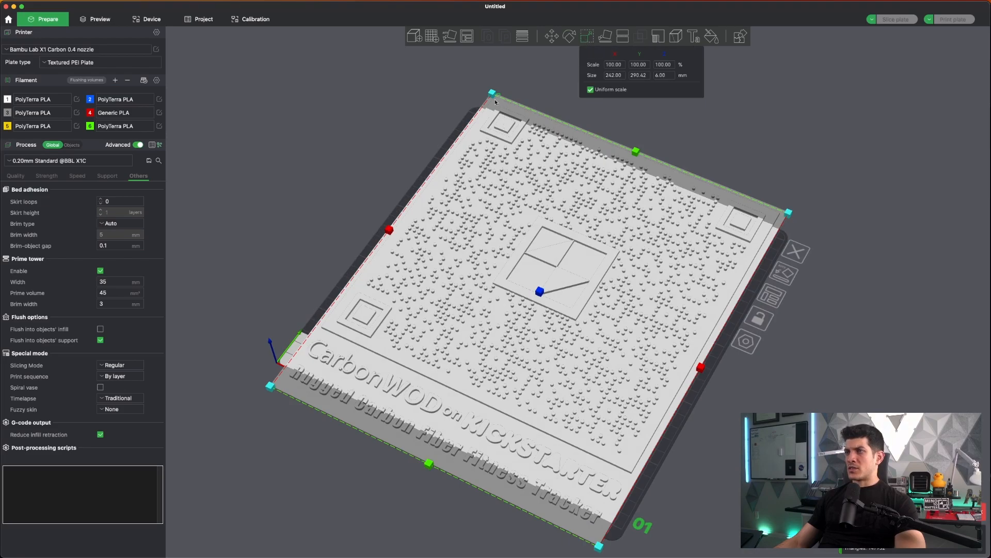
- Scale the plaque uniformly to 58.22%, about 141 × 169 mm
left_click_drag(493, 102, 506, 177)
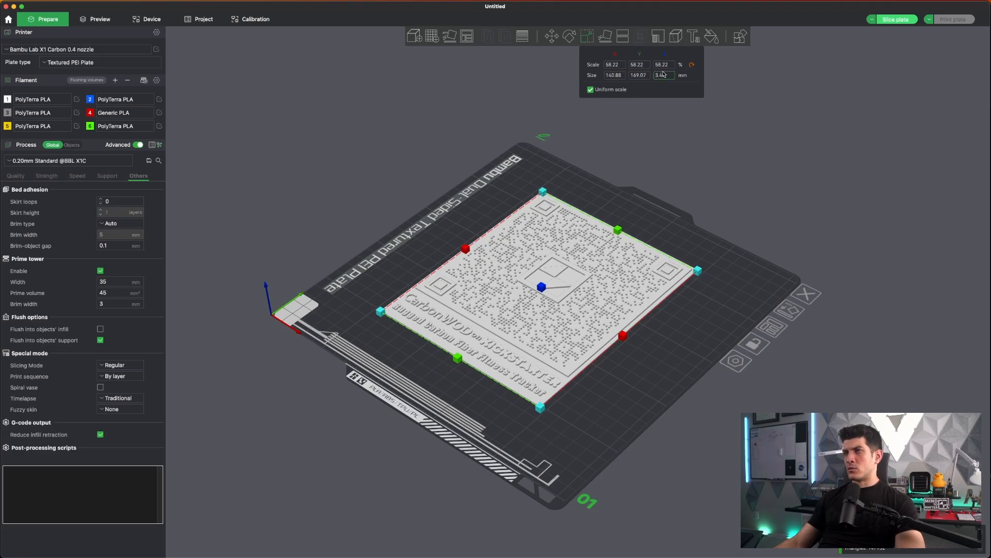
left_click(589, 89)
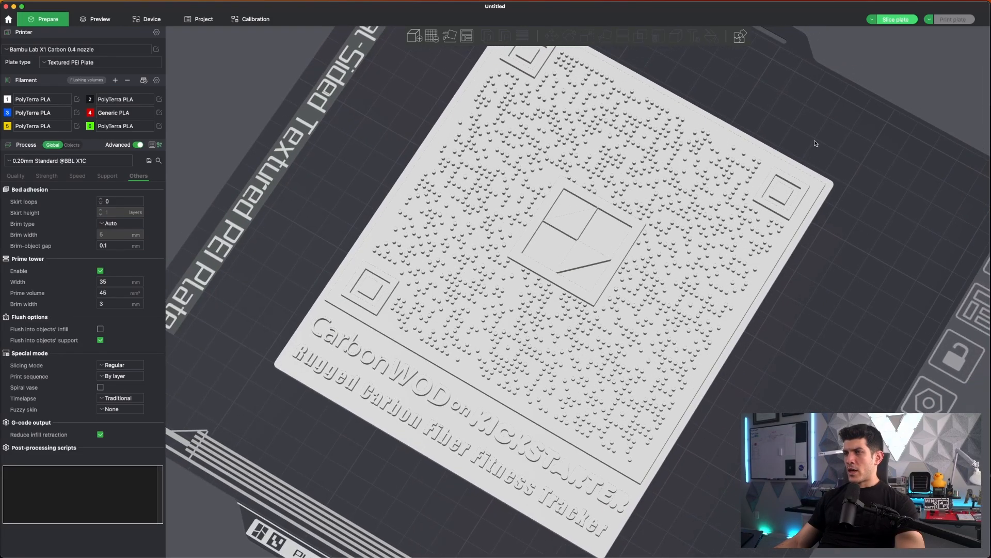
mouse_move(822, 141)
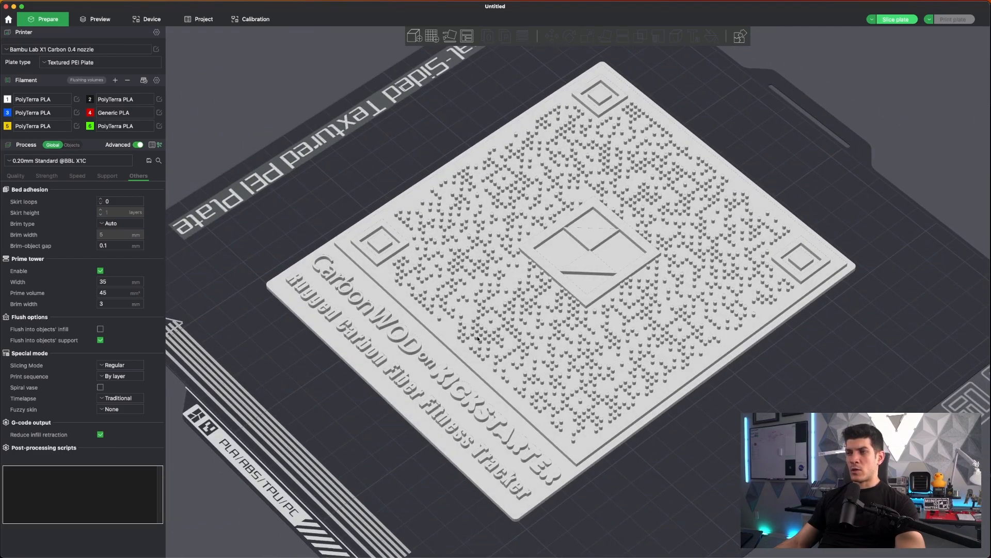
mouse_move(726, 417)
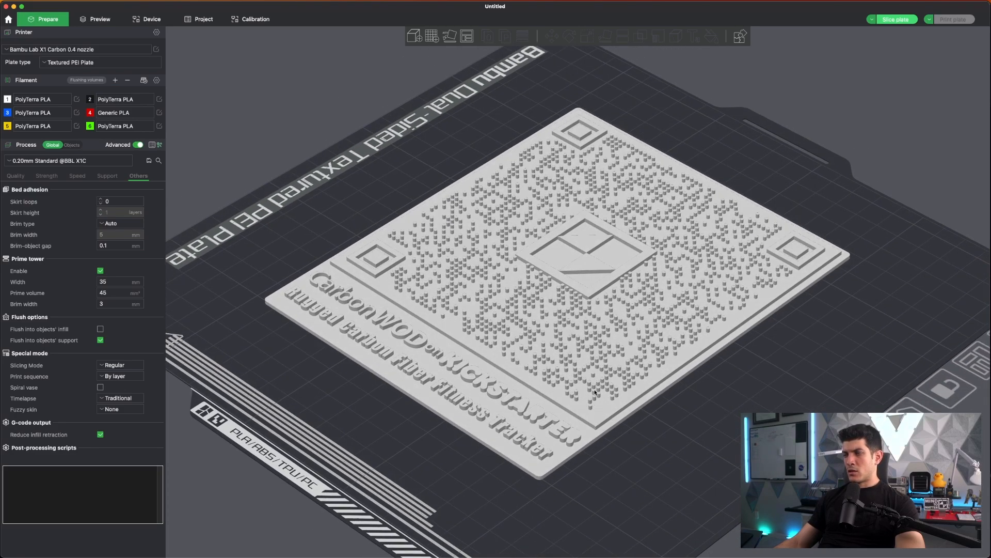
mouse_move(630, 334)
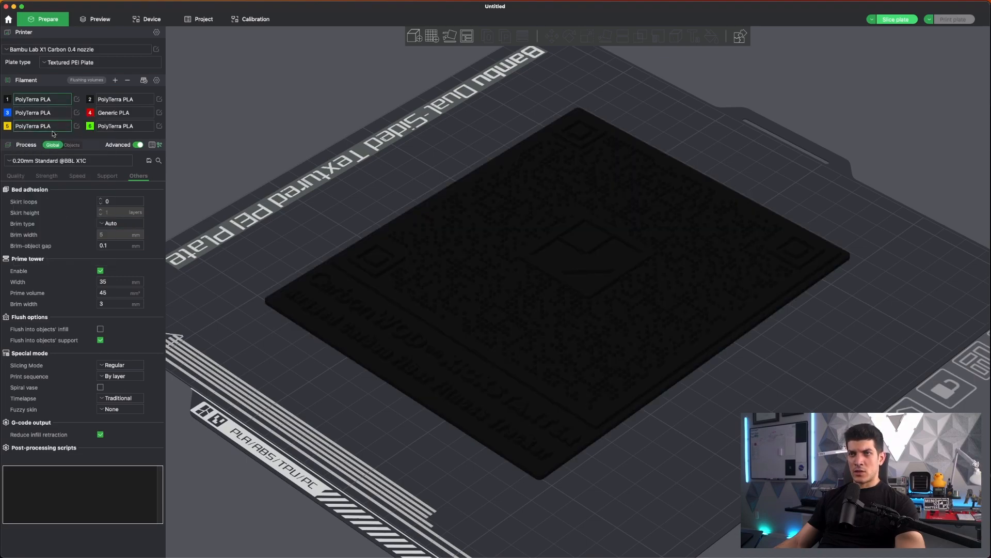
- Assign the black filament slot to the whole plaque
left_click(124, 99)
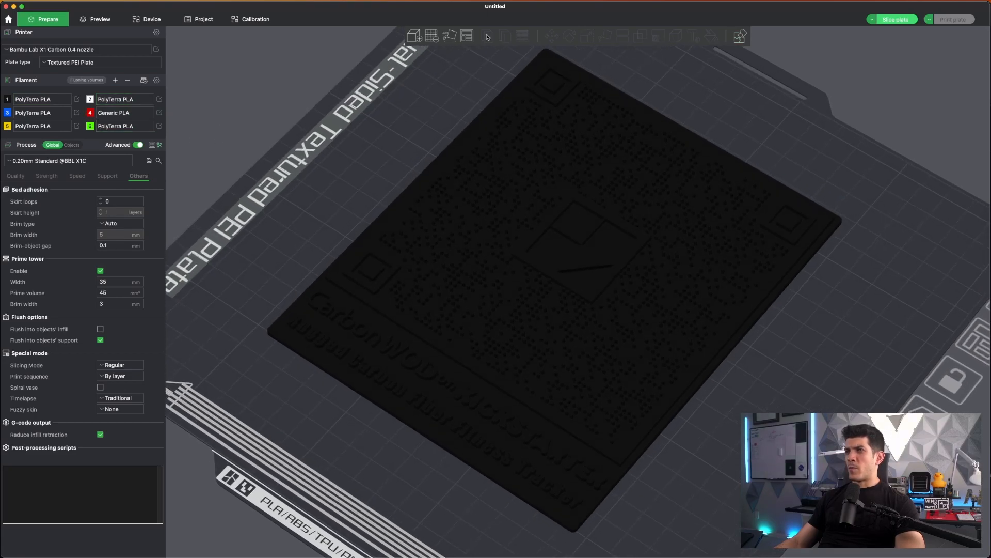
mouse_move(636, 121)
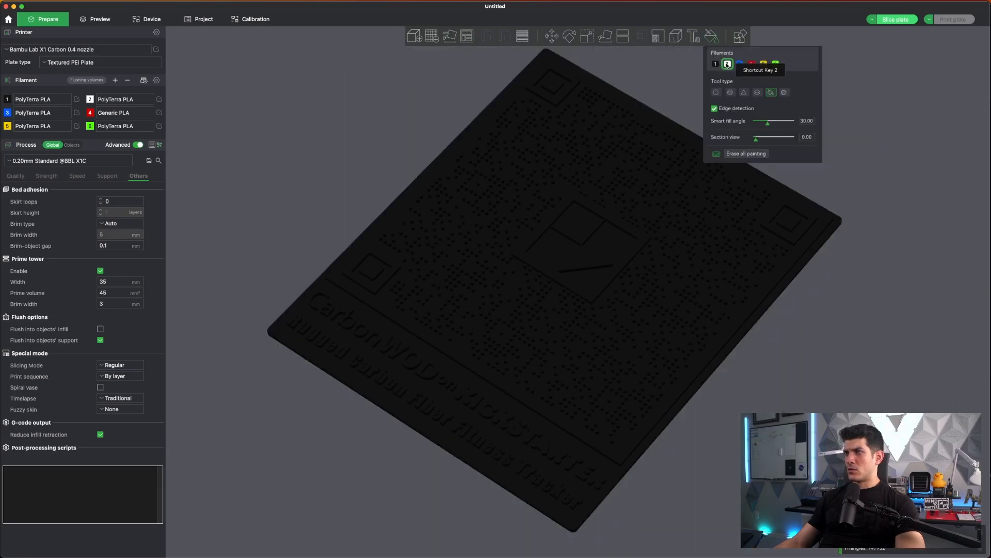
left_click(726, 63)
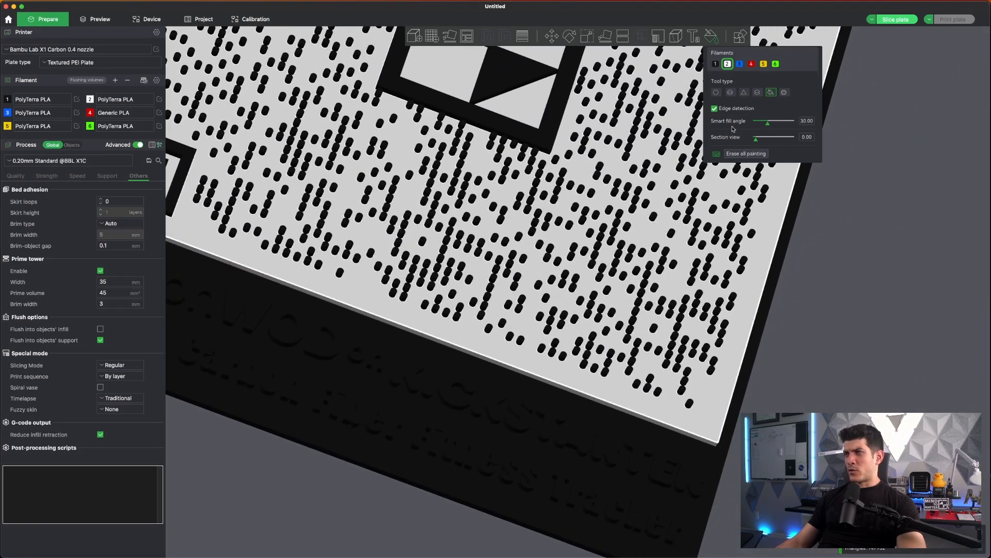
- Paint the CarbonWOD lettering white and reassign filament slot 3 to another loaded filament
left_click(775, 63)
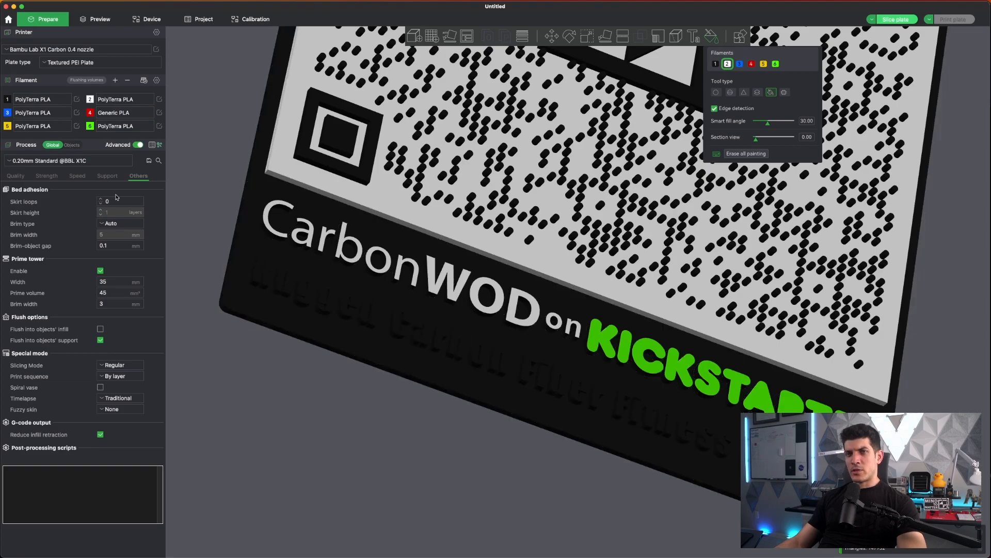
left_click(39, 112)
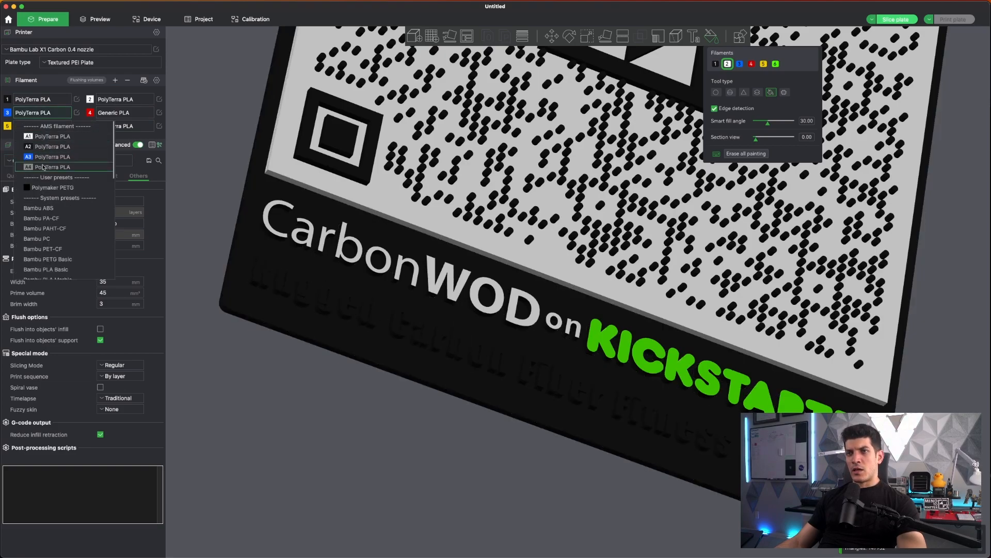
left_click(50, 166)
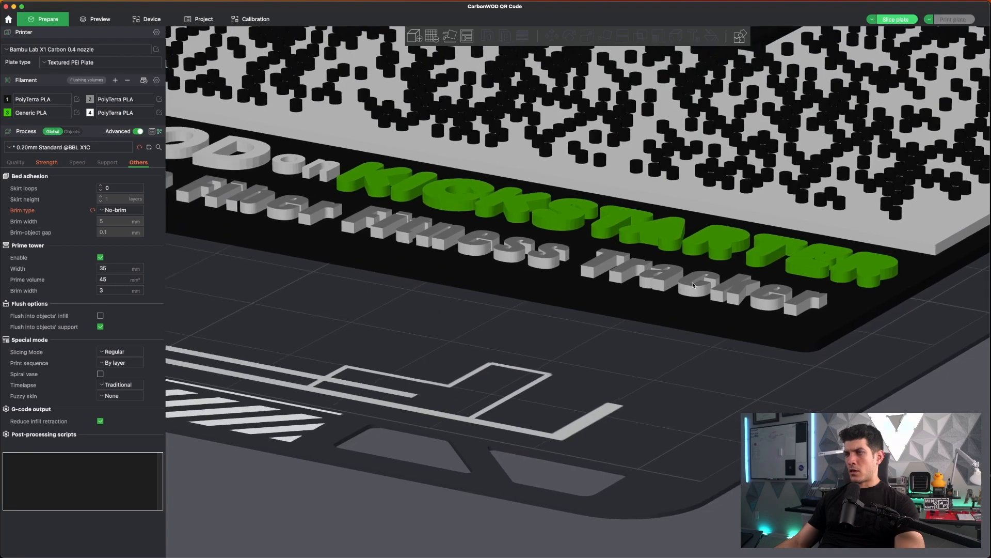
mouse_move(558, 198)
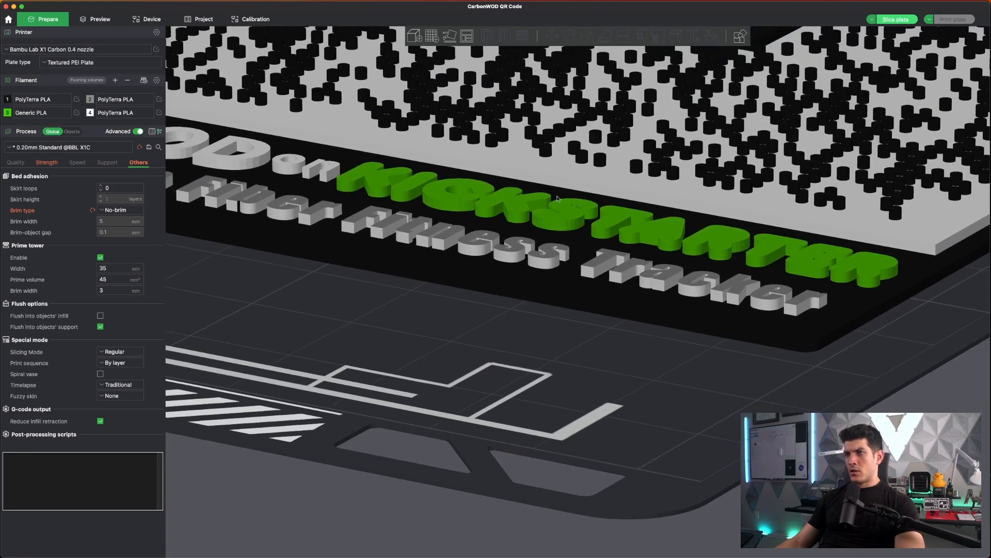